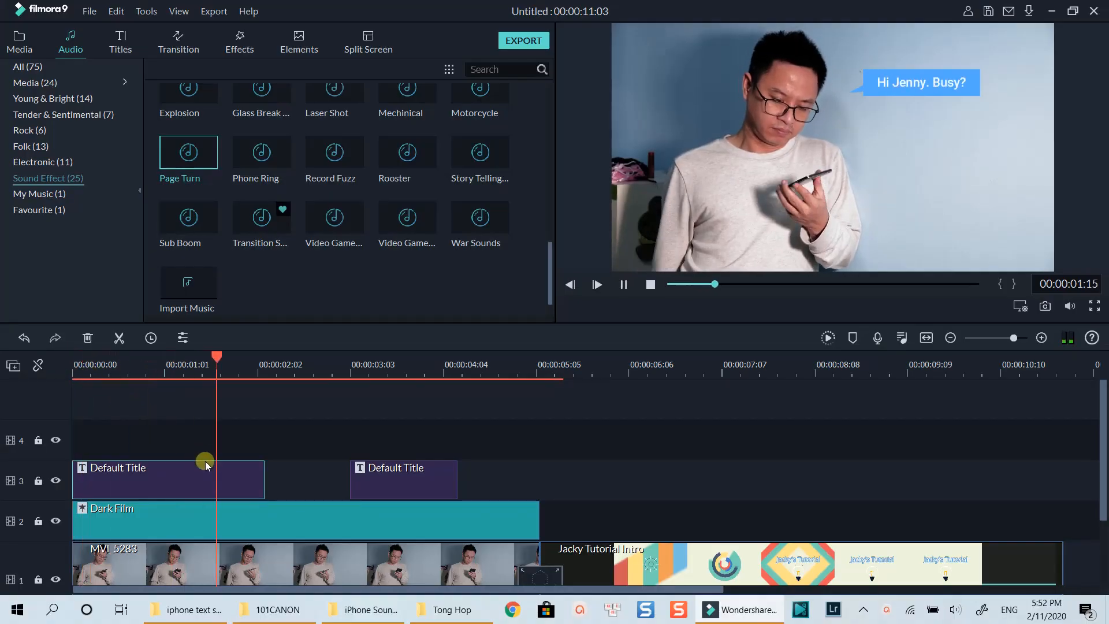
# Lock track 1 and the sound effect track, then delete the Default Title and Dark Film clips
pyautogui.click(623, 284)
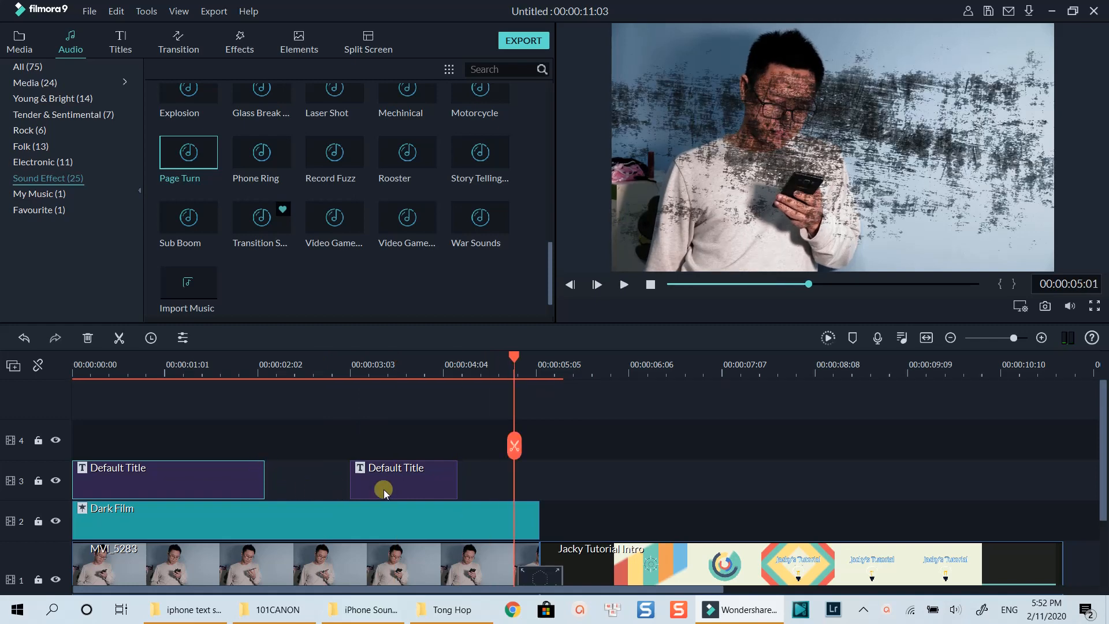
pyautogui.click(623, 285)
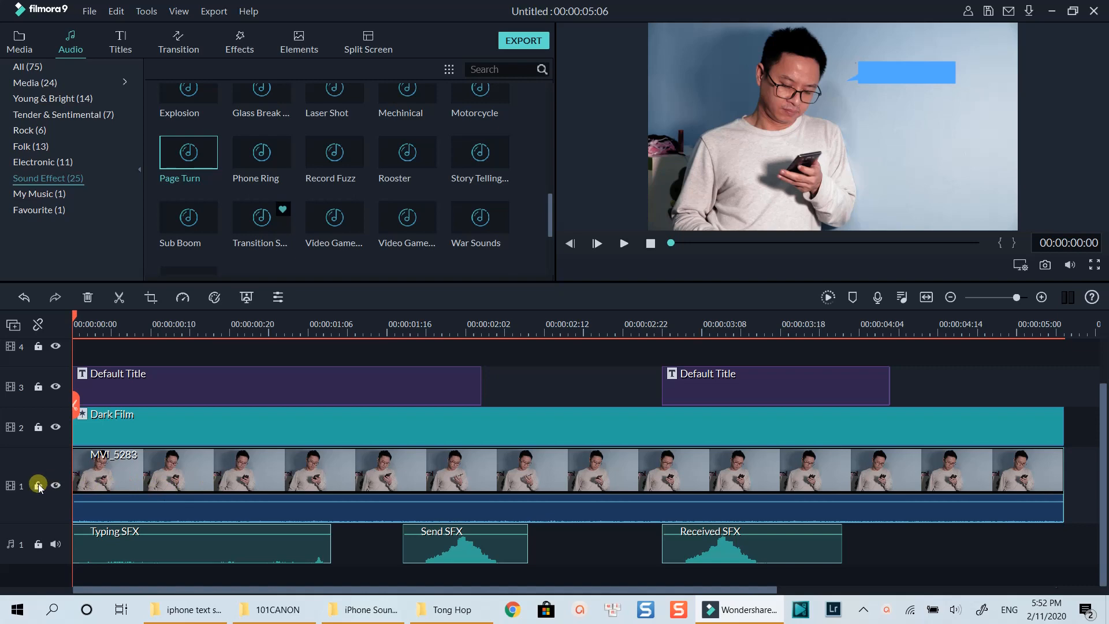
pyautogui.click(623, 243)
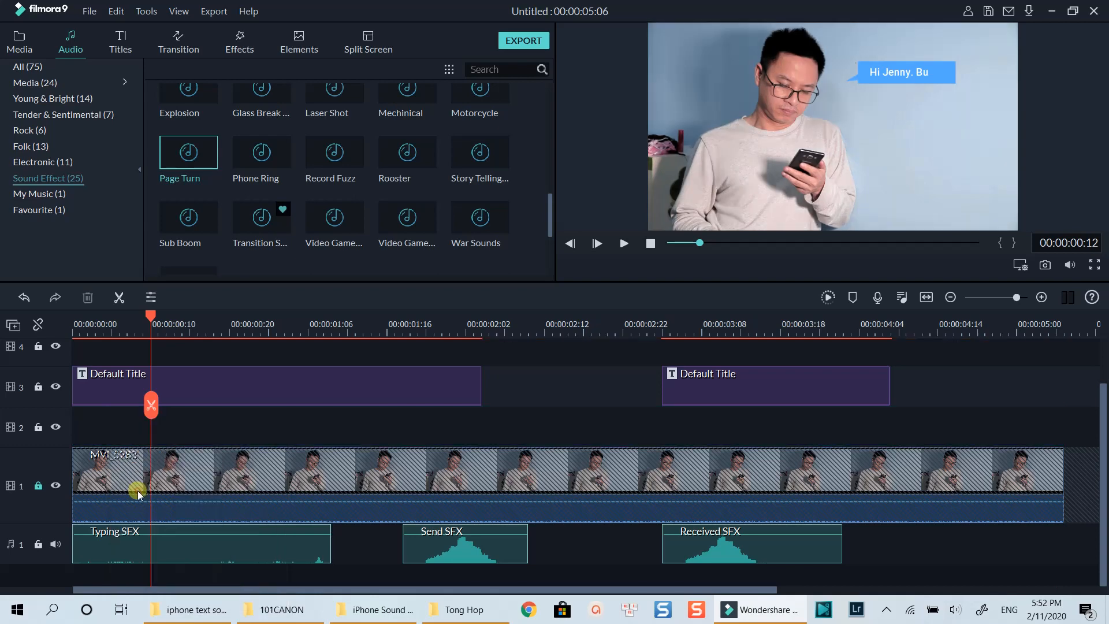
pyautogui.click(19, 37)
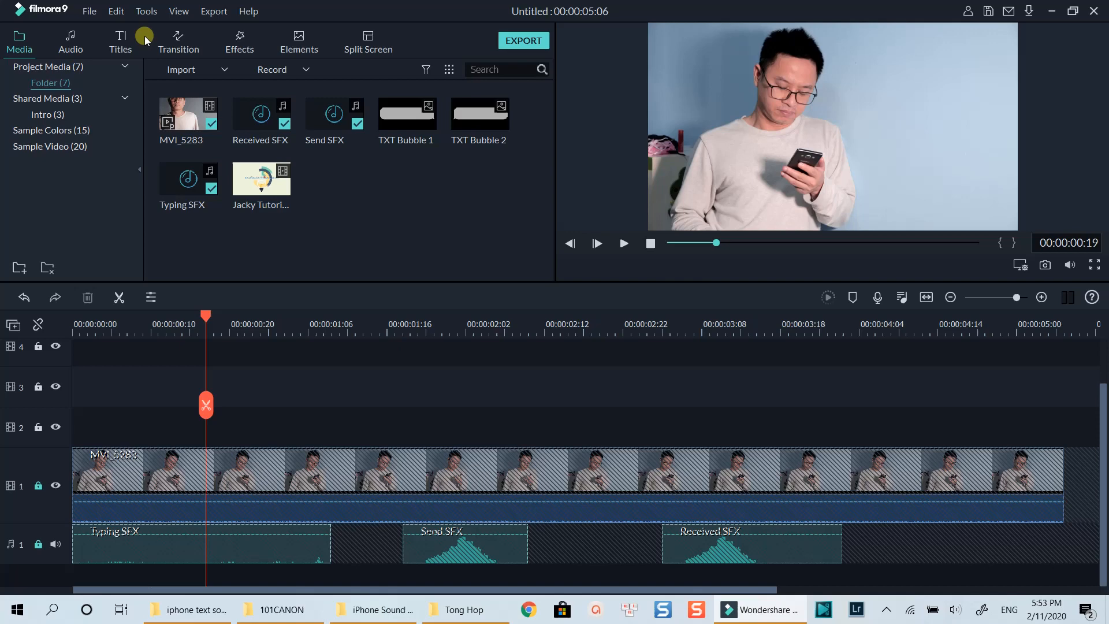
# Place the Default Title template from Titles onto track 2 above the video
pyautogui.click(120, 34)
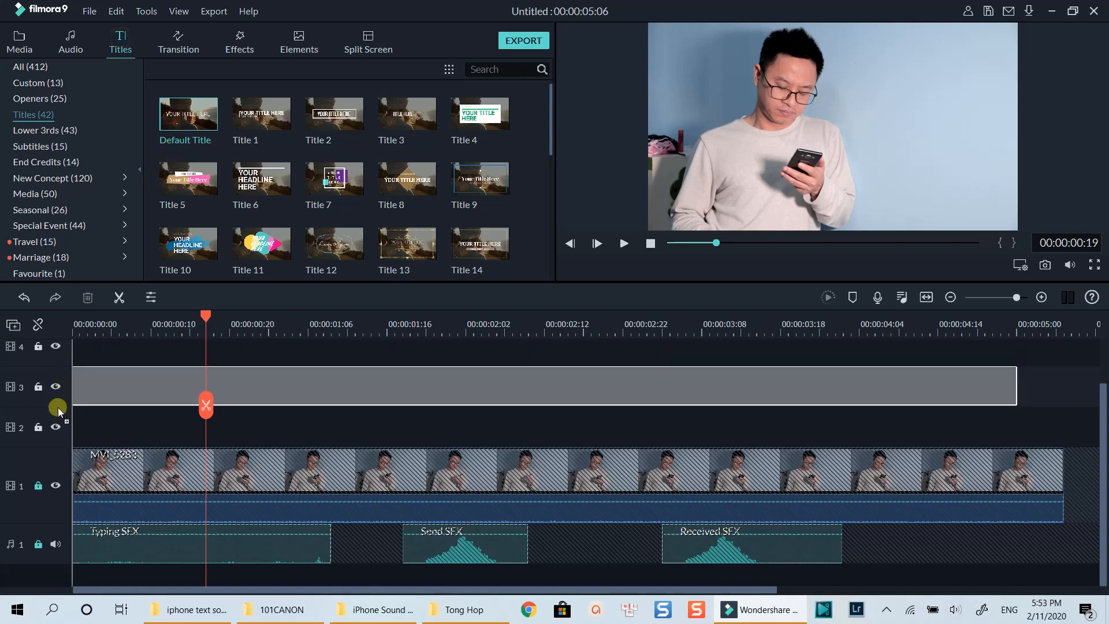
pyautogui.moveTo(187, 113); pyautogui.dragTo(142, 427)
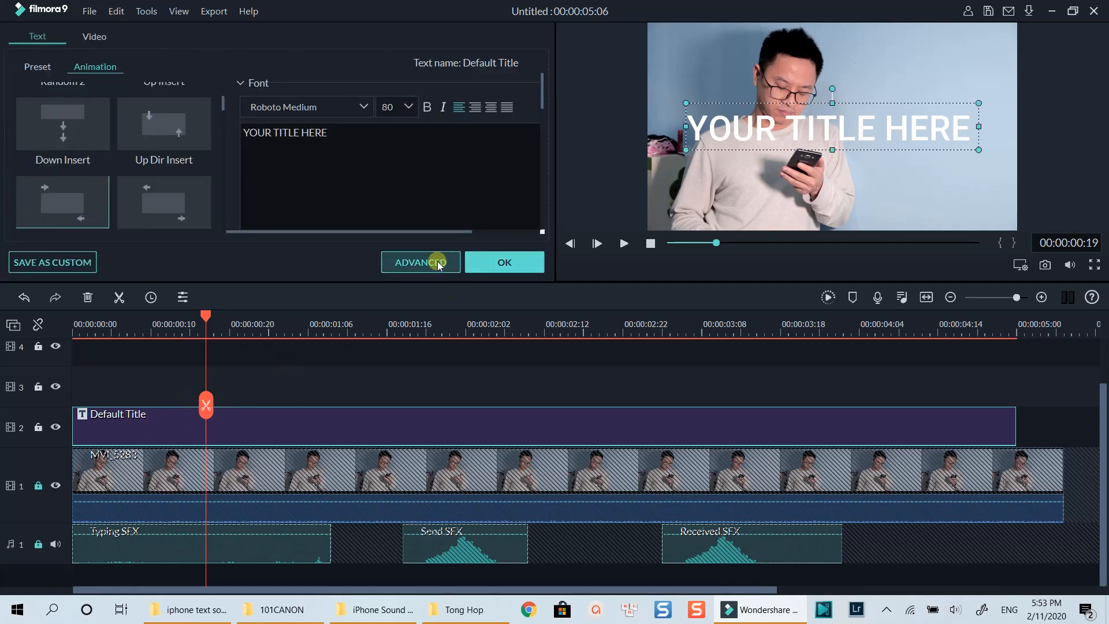
# Open Advanced text editing for the title and add the callout rectangle shape
pyautogui.click(420, 262)
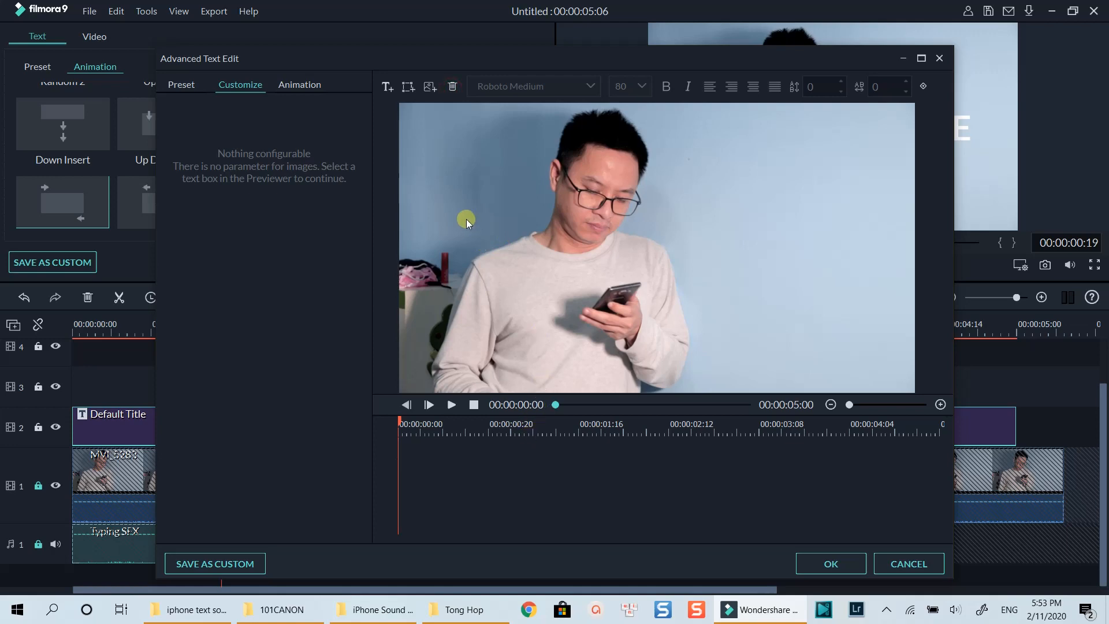
pyautogui.moveTo(407, 86)
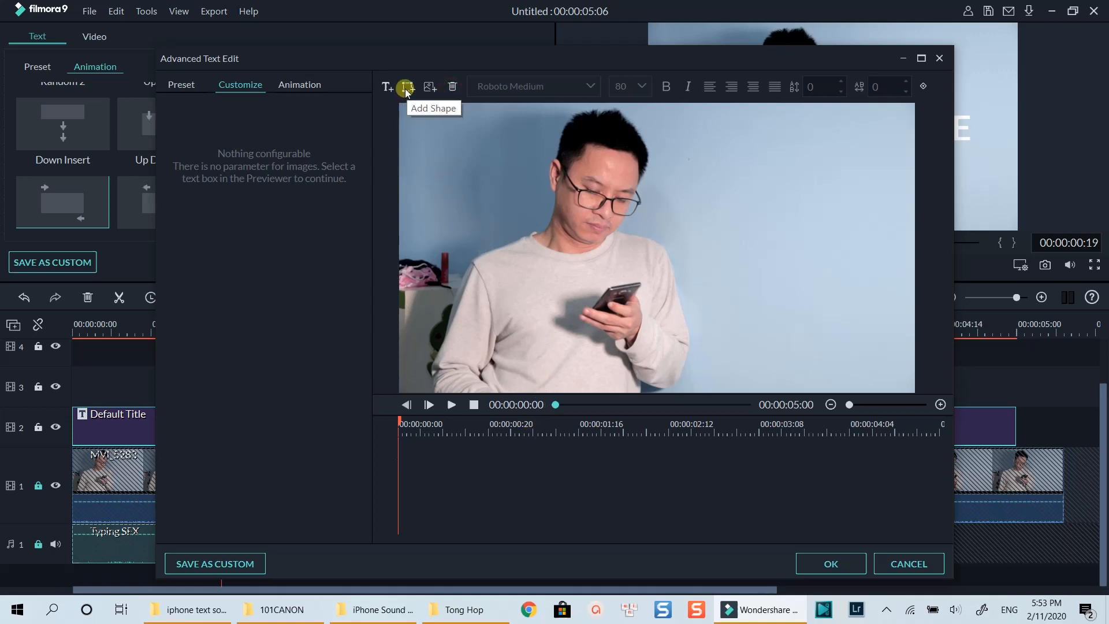
pyautogui.click(407, 86)
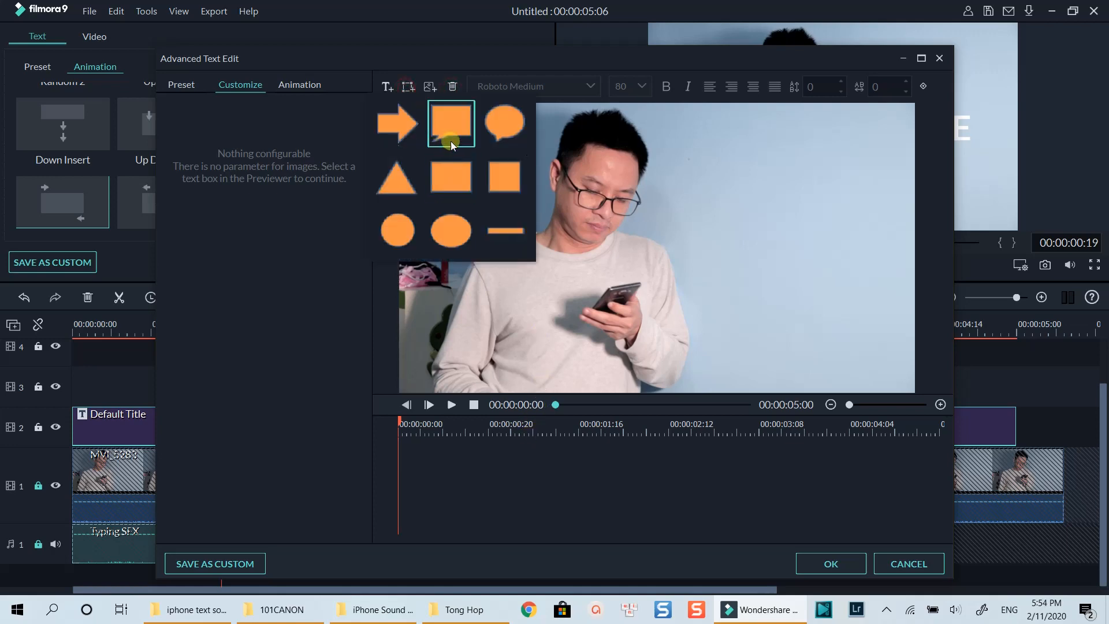
pyautogui.moveTo(449, 133)
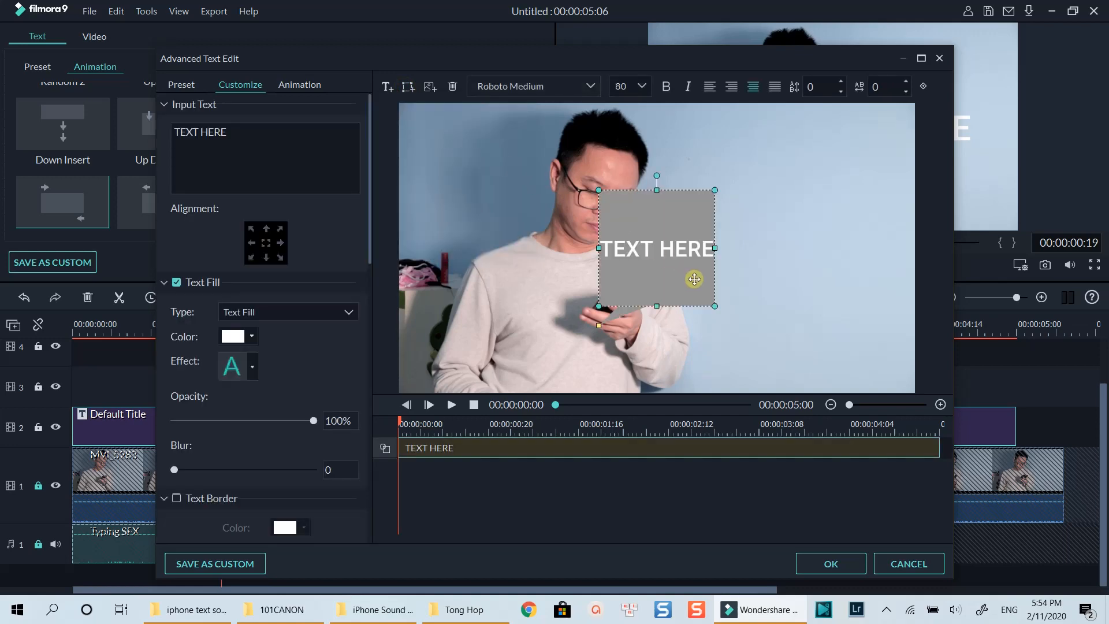
# Flatten and widen the callout into a bar beside the man's head, tail toward him
pyautogui.moveTo(693, 278); pyautogui.dragTo(668, 198)
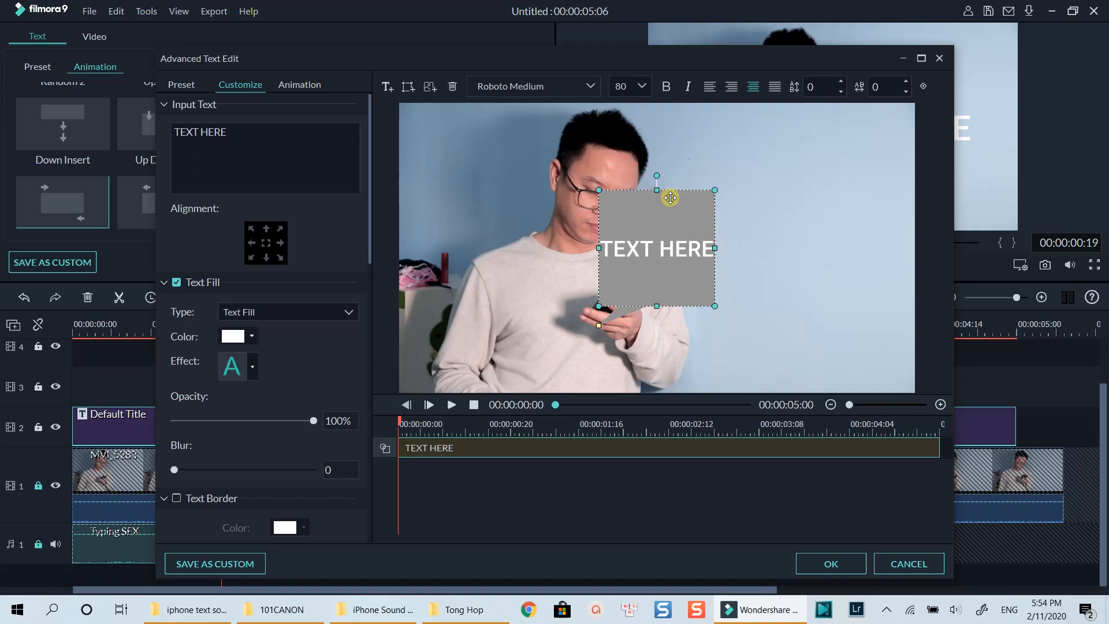
pyautogui.moveTo(668, 198); pyautogui.dragTo(658, 288)
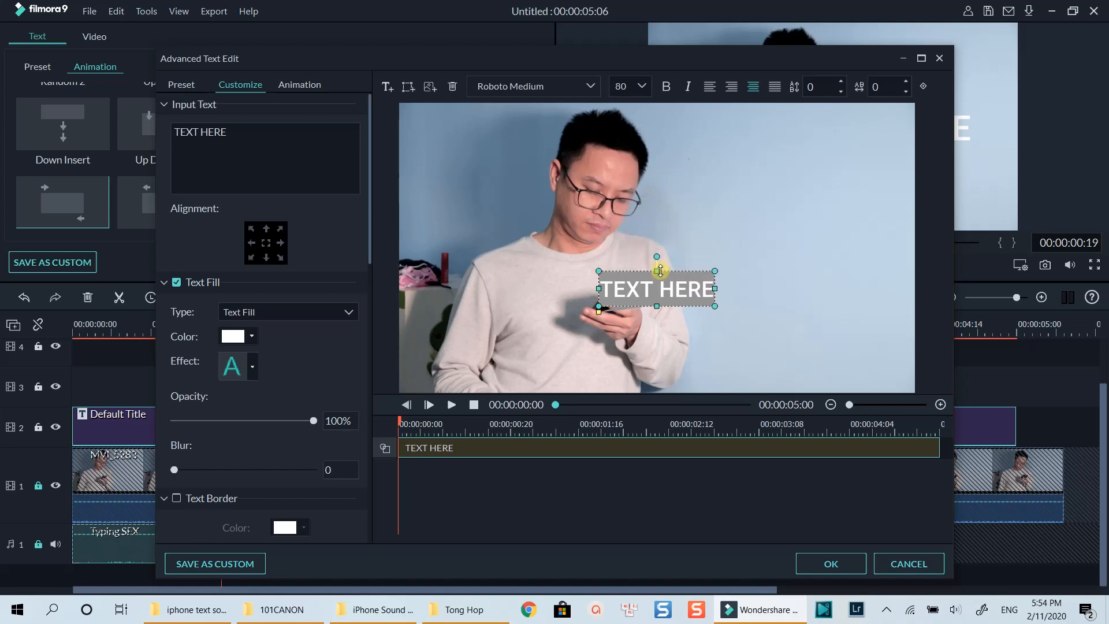
pyautogui.moveTo(656, 289); pyautogui.dragTo(748, 231)
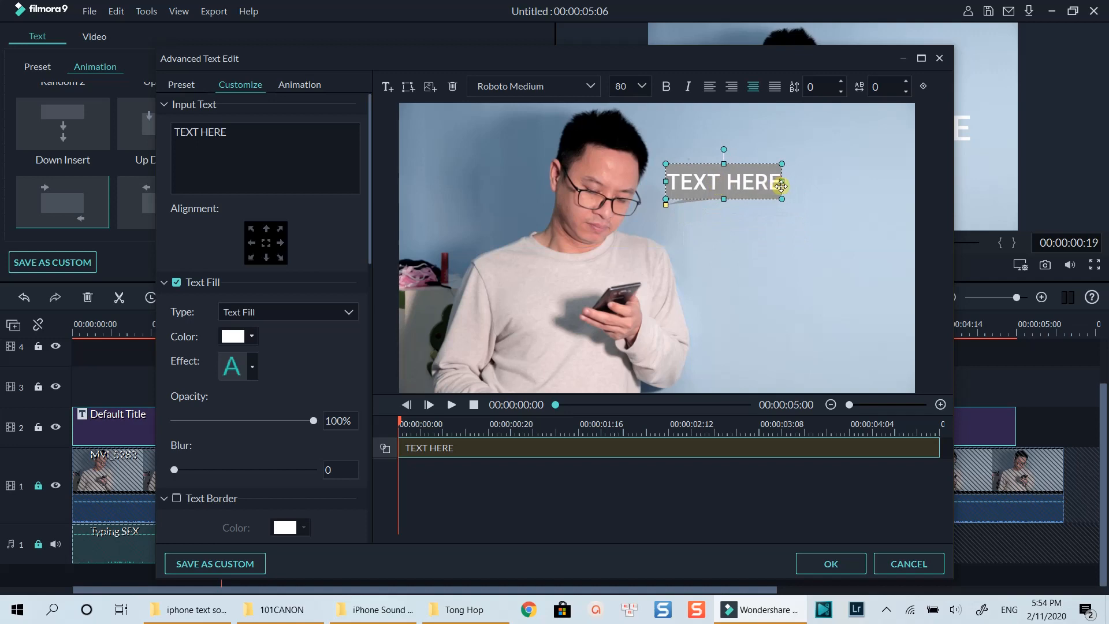
pyautogui.moveTo(781, 182); pyautogui.dragTo(845, 181)
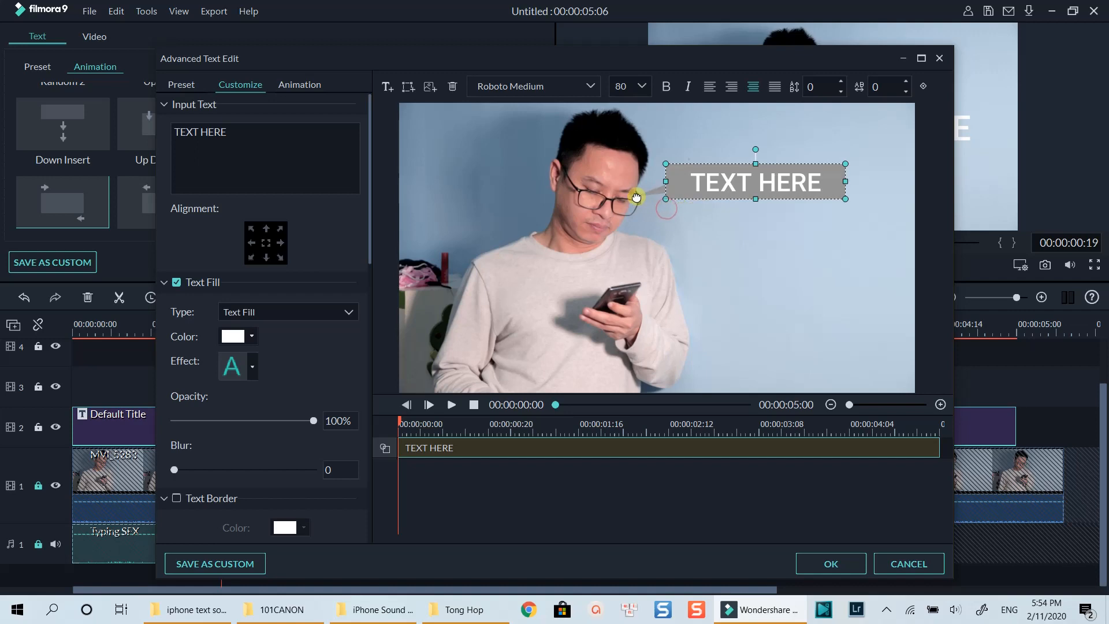
pyautogui.moveTo(653, 195)
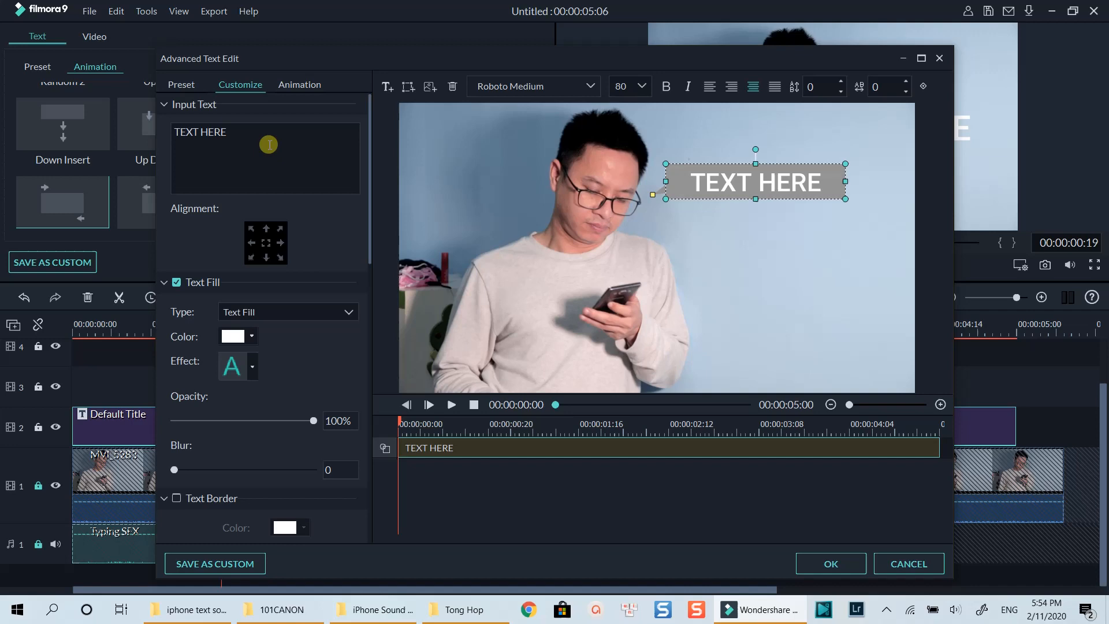
# Enter 'Hi Jenny. Busy?' in Arial size 36 and resize the callout around the text
pyautogui.write('Hi Jenny')
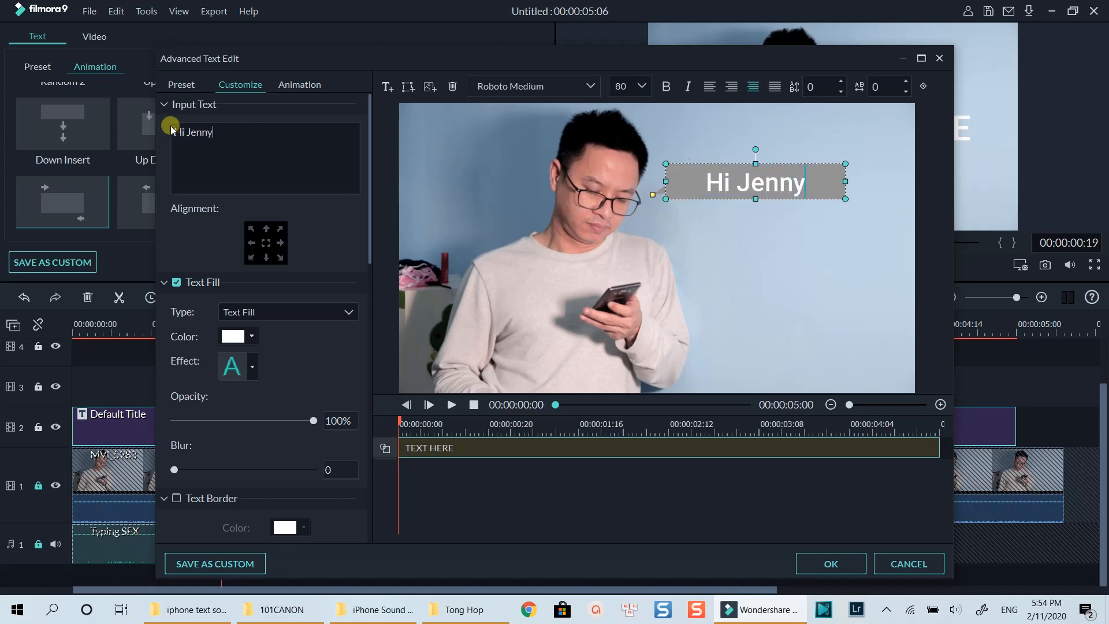
pyautogui.write('. Busy?')
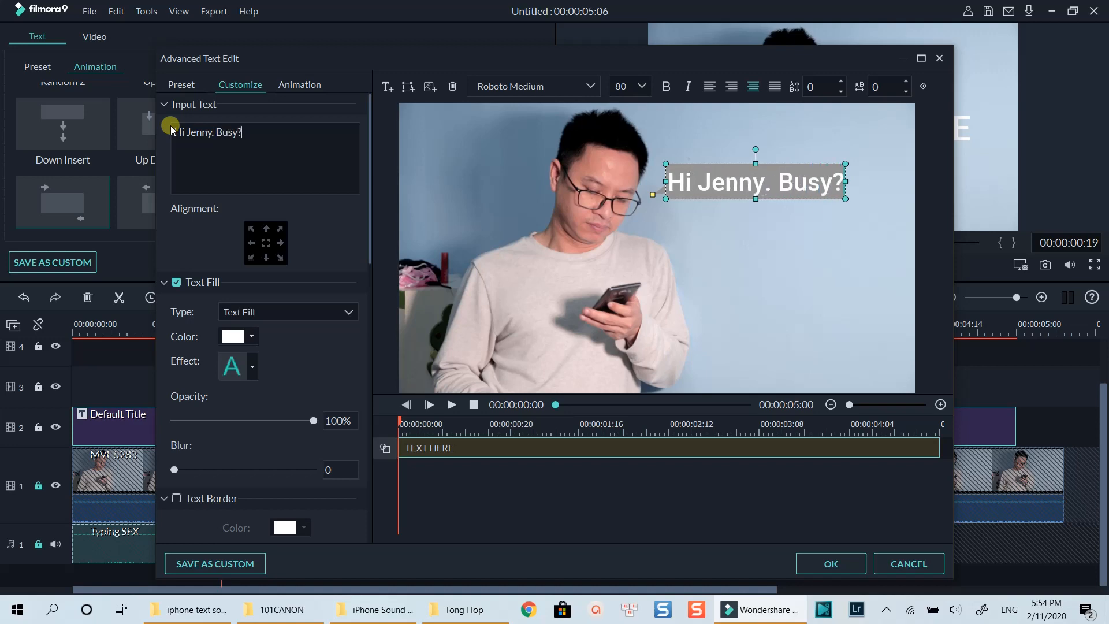
pyautogui.moveTo(465, 143)
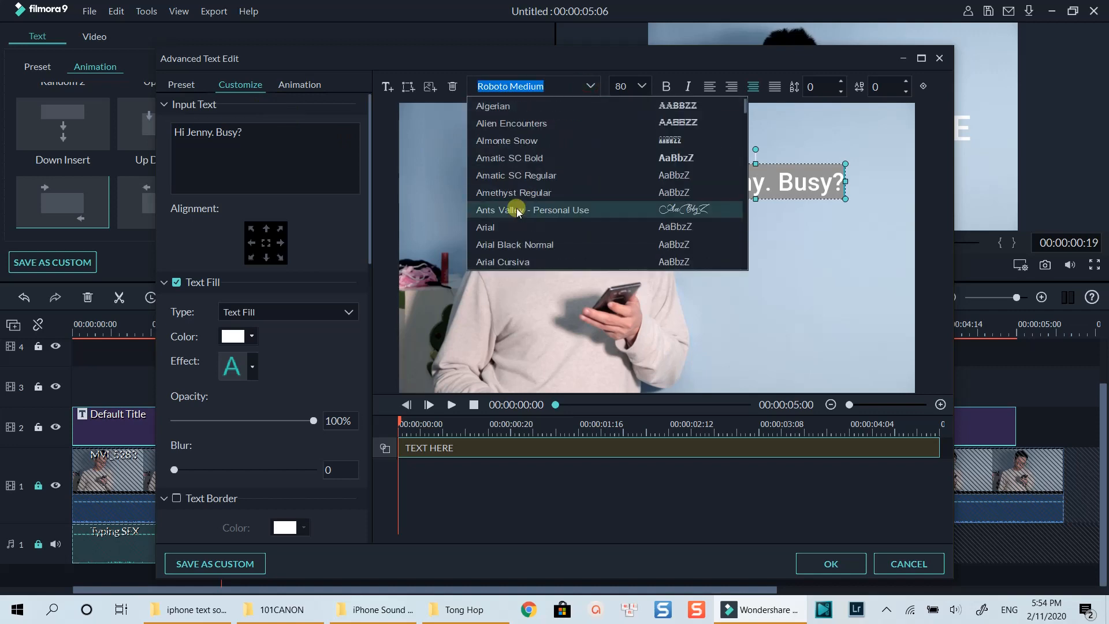
pyautogui.click(485, 227)
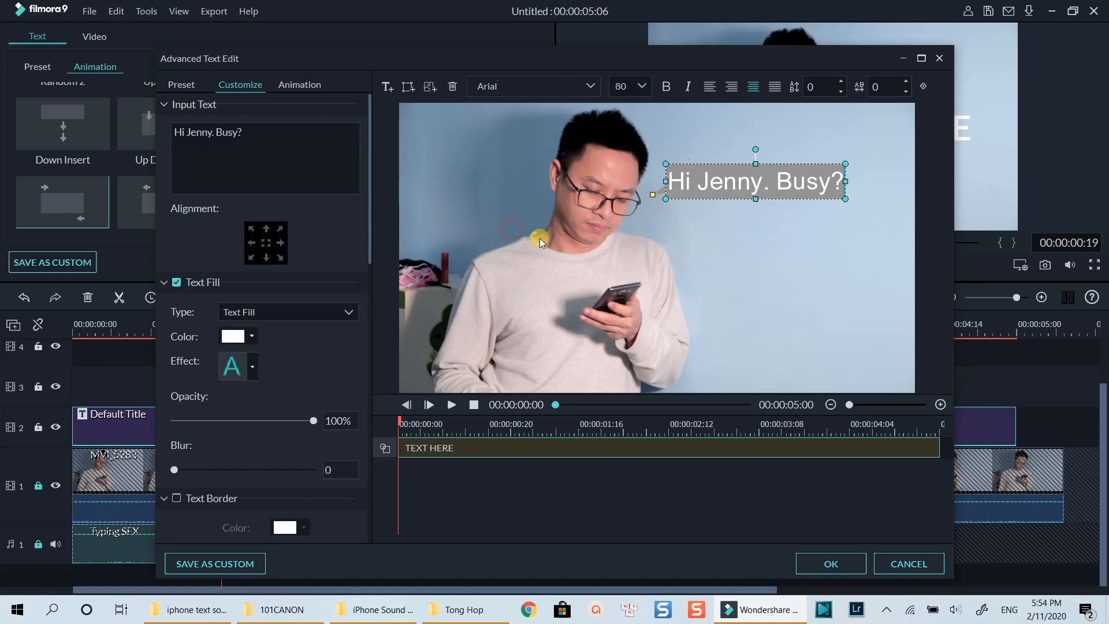
pyautogui.click(641, 87)
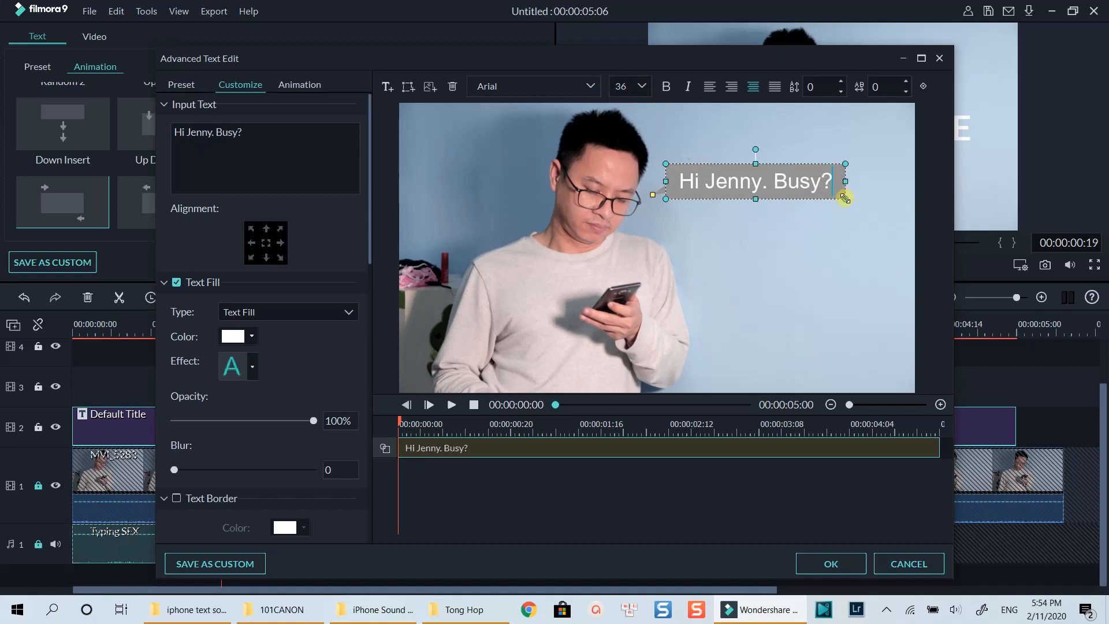
pyautogui.moveTo(844, 198); pyautogui.dragTo(804, 189)
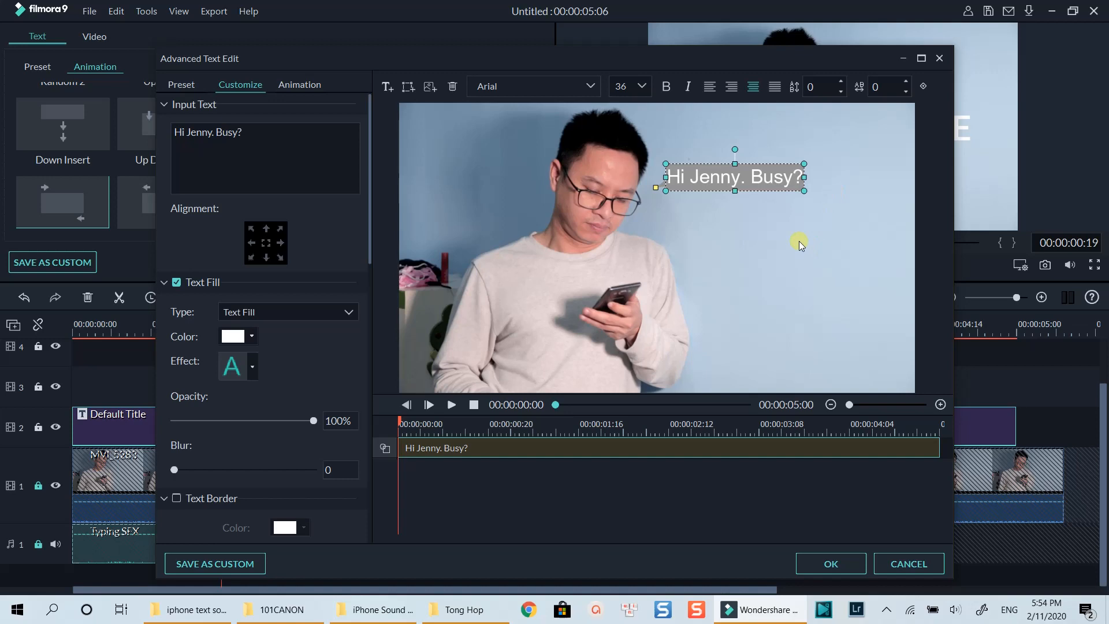
# Change the callout's Shape Fill colour from grey to a darker medium blue
pyautogui.scroll(-3)
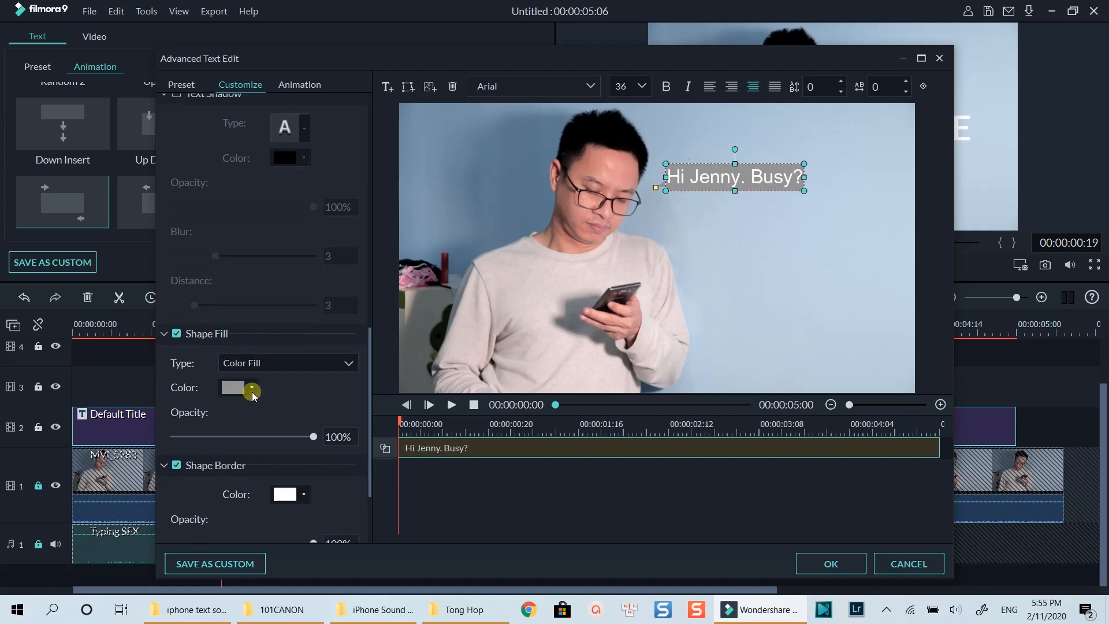
pyautogui.click(251, 386)
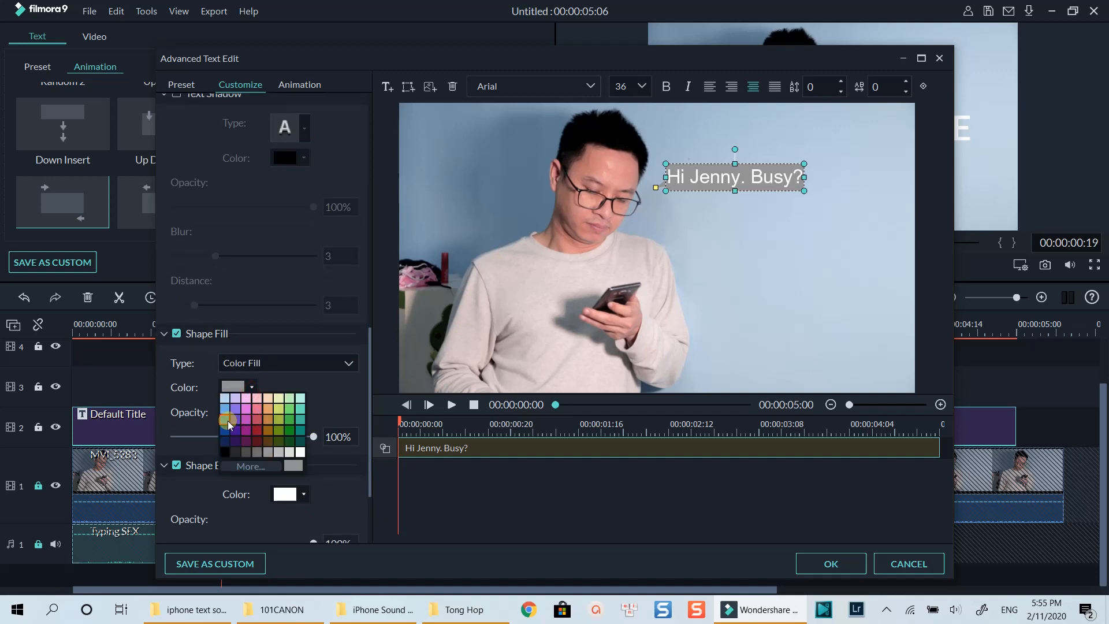
pyautogui.click(227, 421)
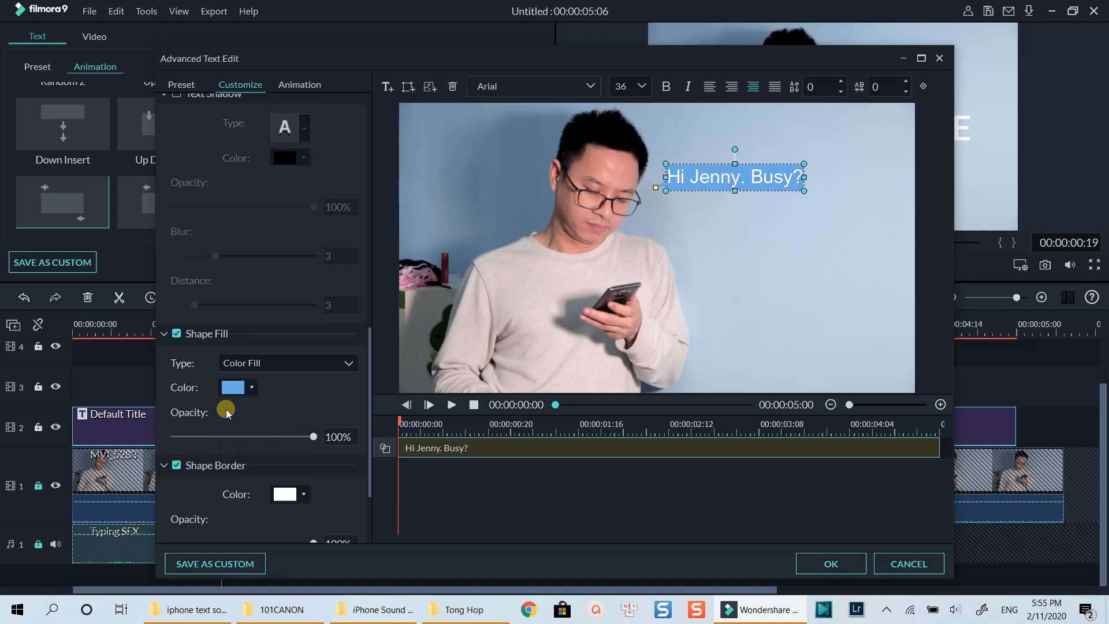
pyautogui.click(251, 387)
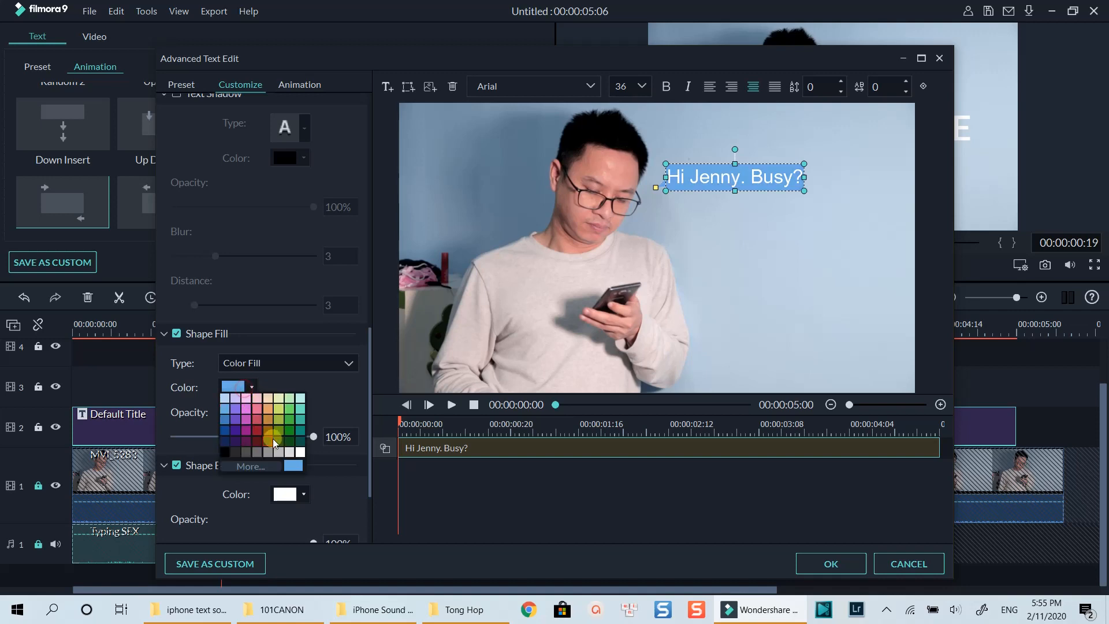
pyautogui.click(275, 442)
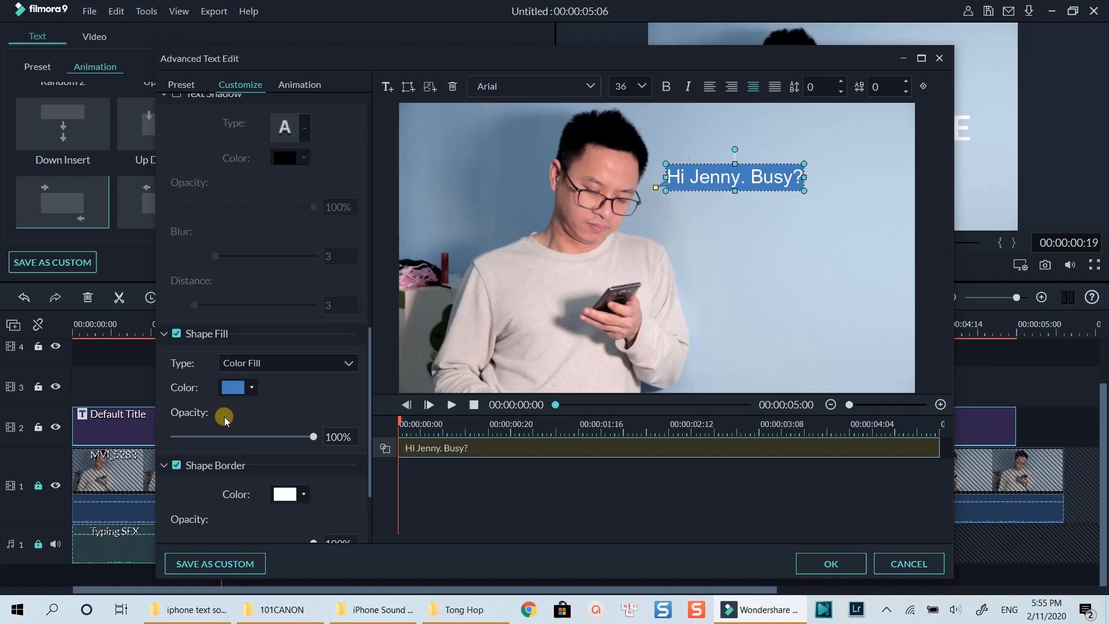
pyautogui.click(707, 181)
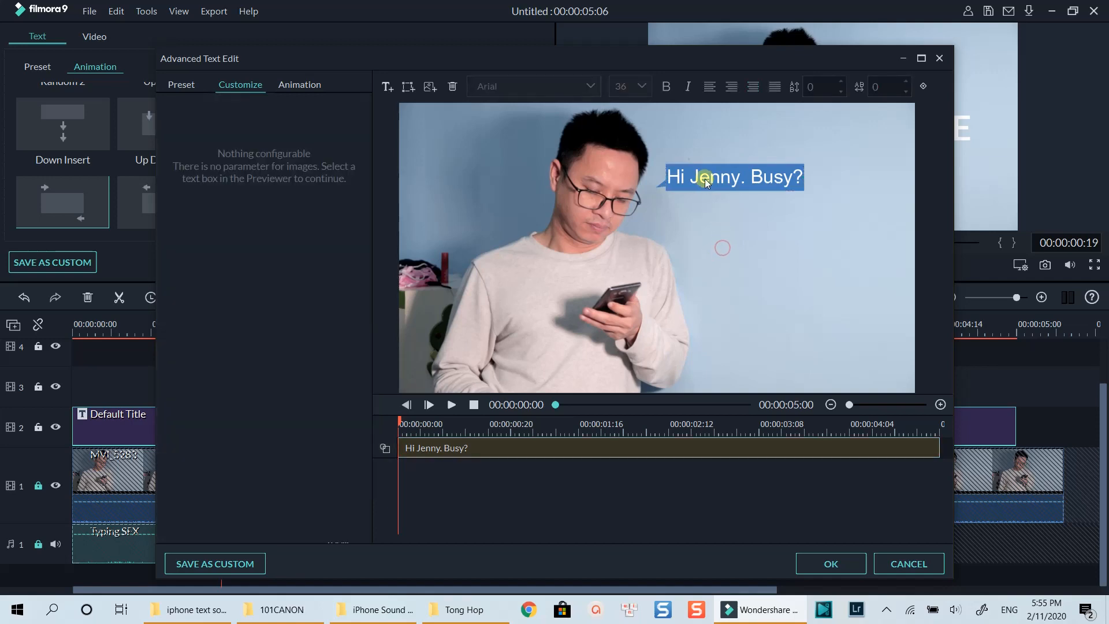
# Lower the bubble's Shape Fill opacity to about 76%
pyautogui.click(733, 177)
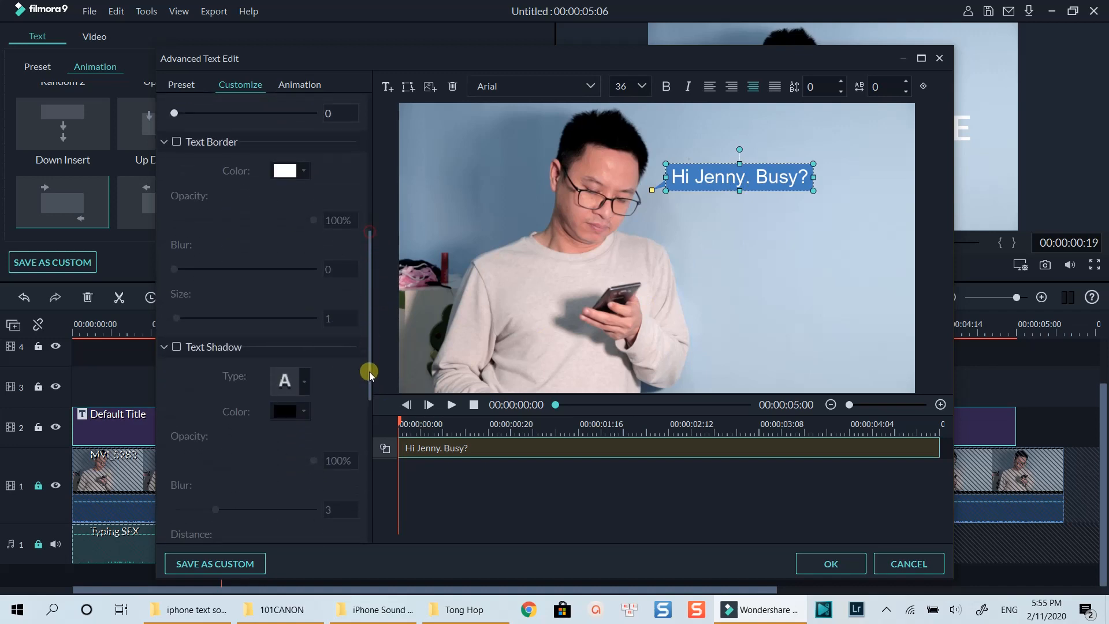
pyautogui.scroll(-3)
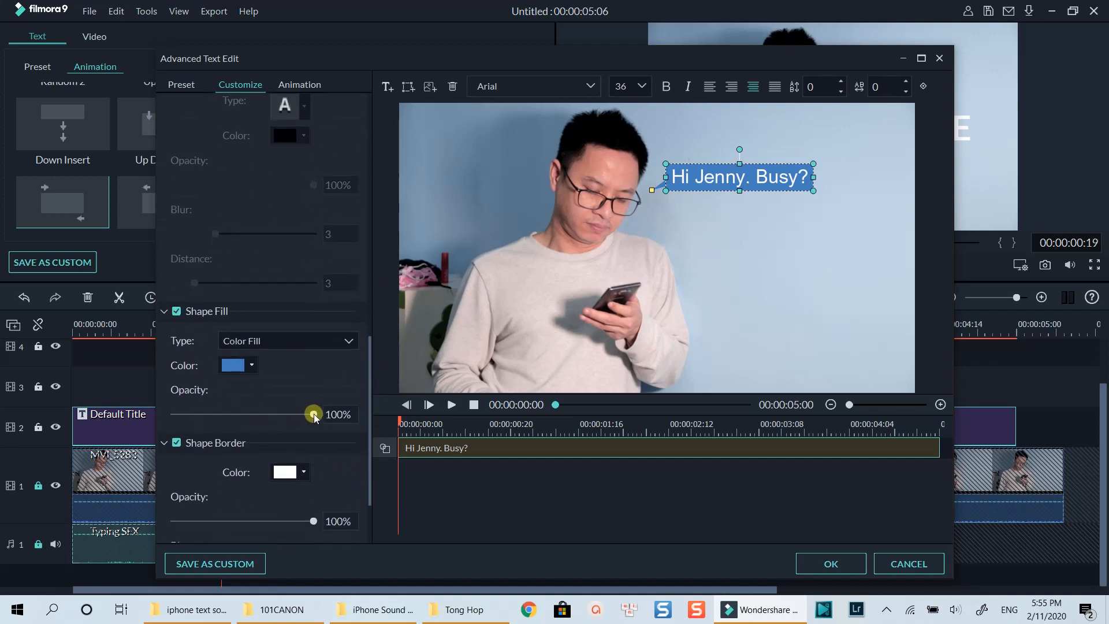
pyautogui.moveTo(313, 413); pyautogui.dragTo(276, 413)
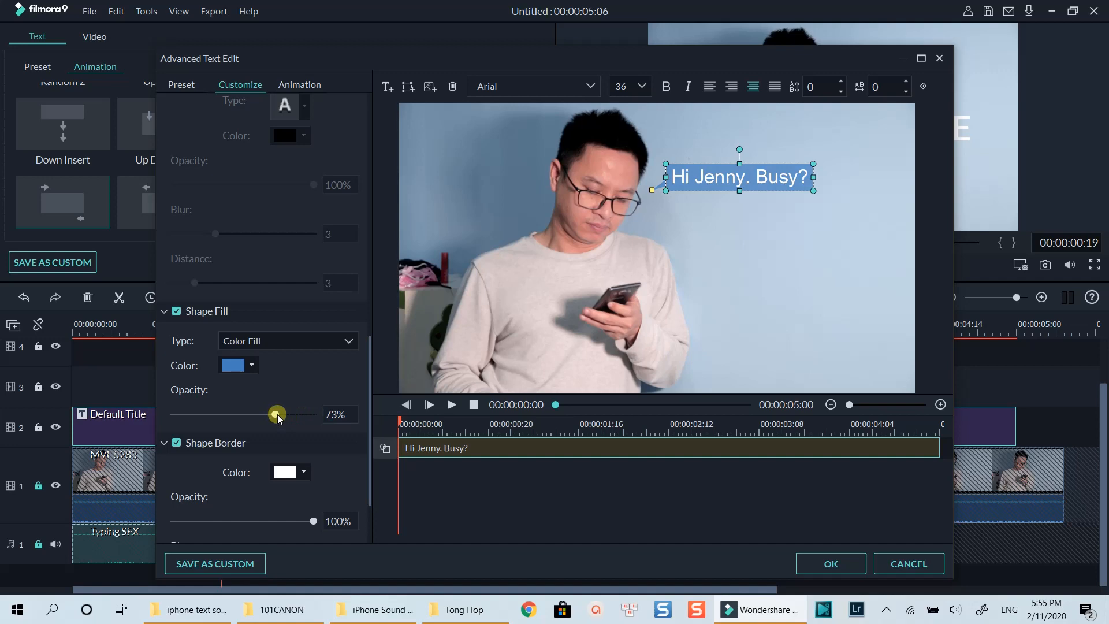
pyautogui.moveTo(277, 414); pyautogui.dragTo(280, 414)
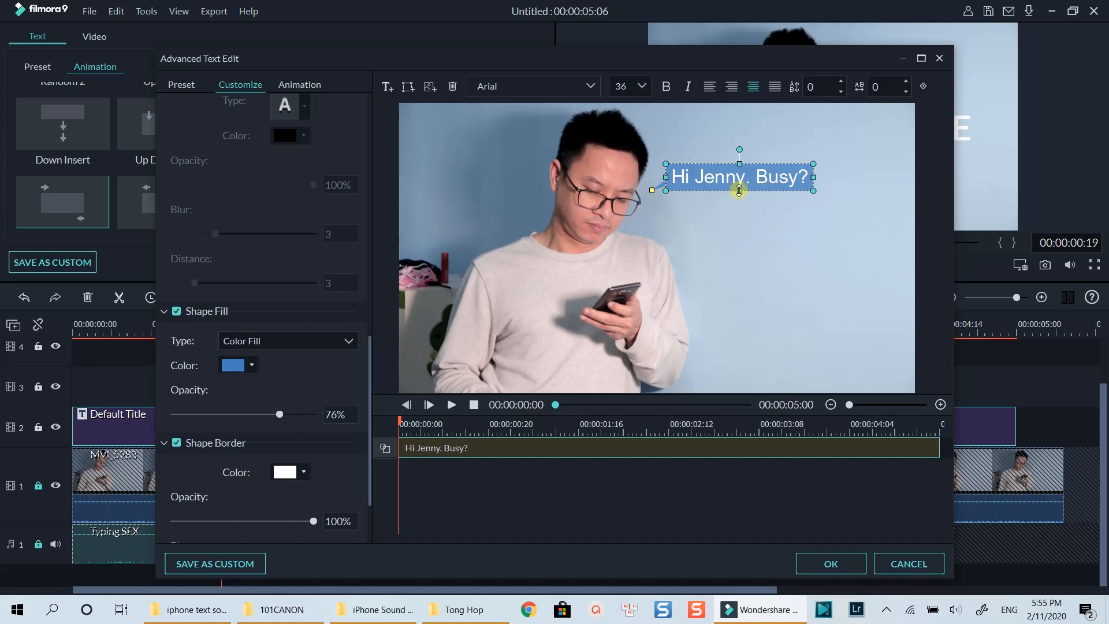
pyautogui.click(299, 84)
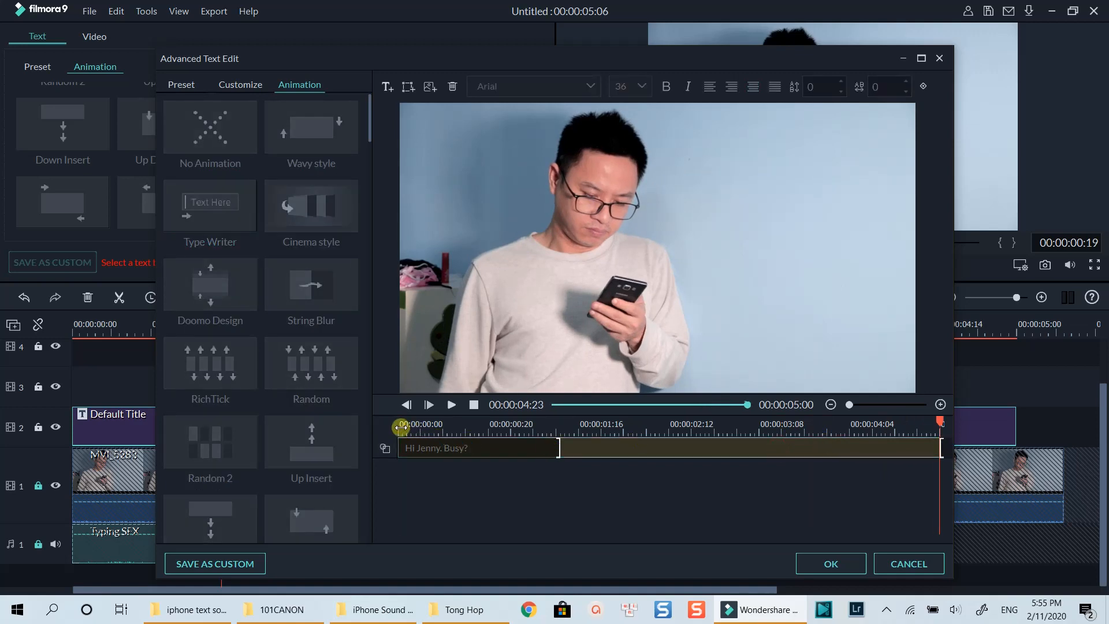
# Apply the Type Writer animation, preview it, and confirm with OK
pyautogui.click(450, 404)
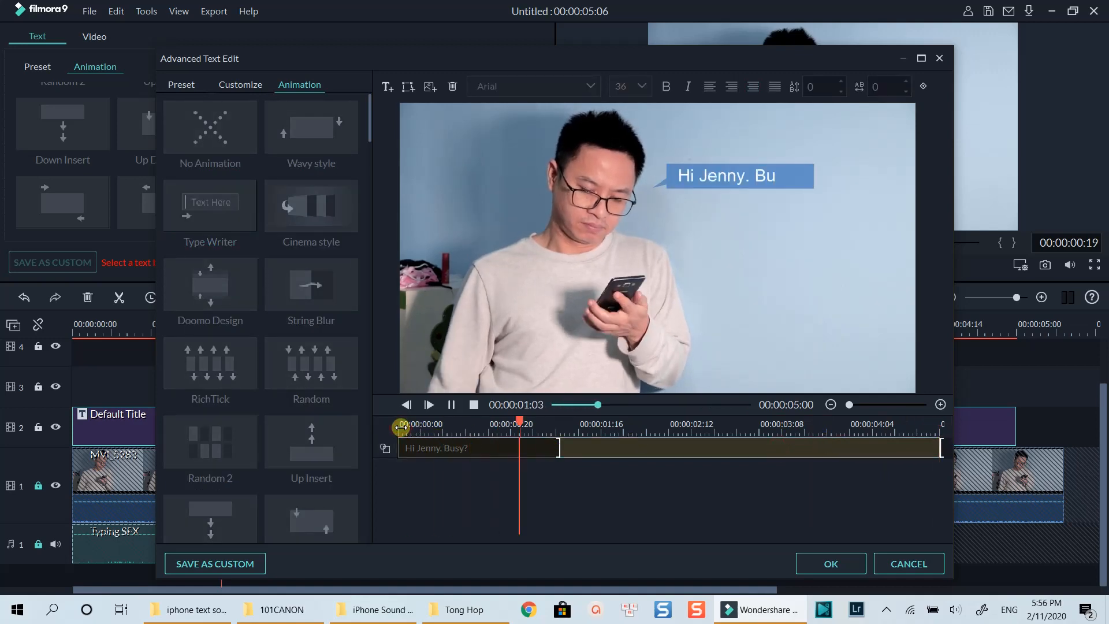
pyautogui.click(428, 405)
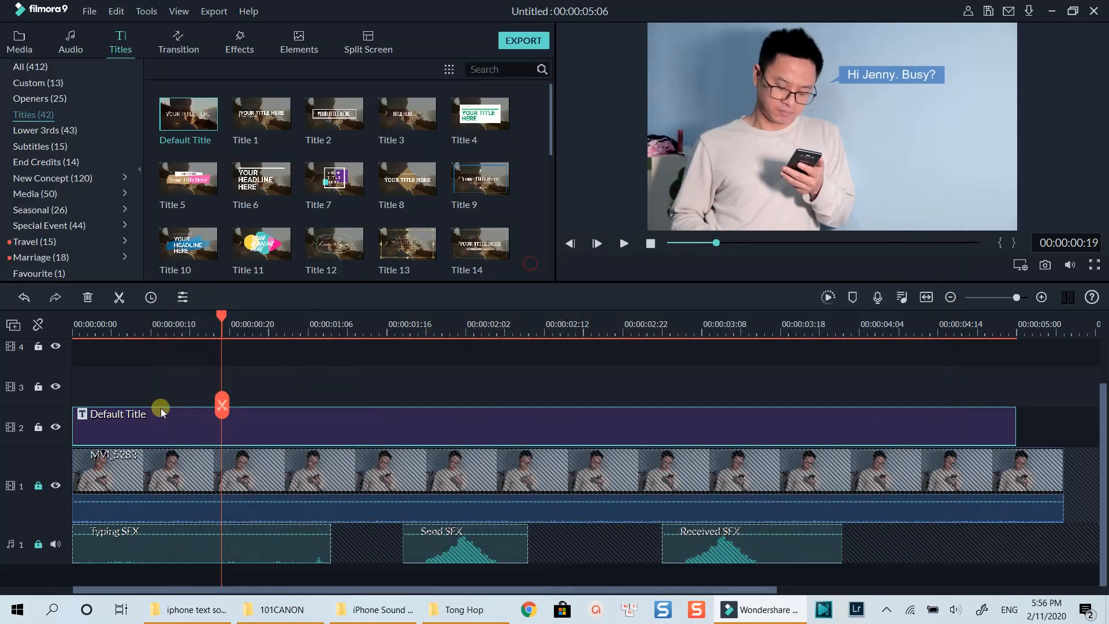
pyautogui.moveTo(124, 372)
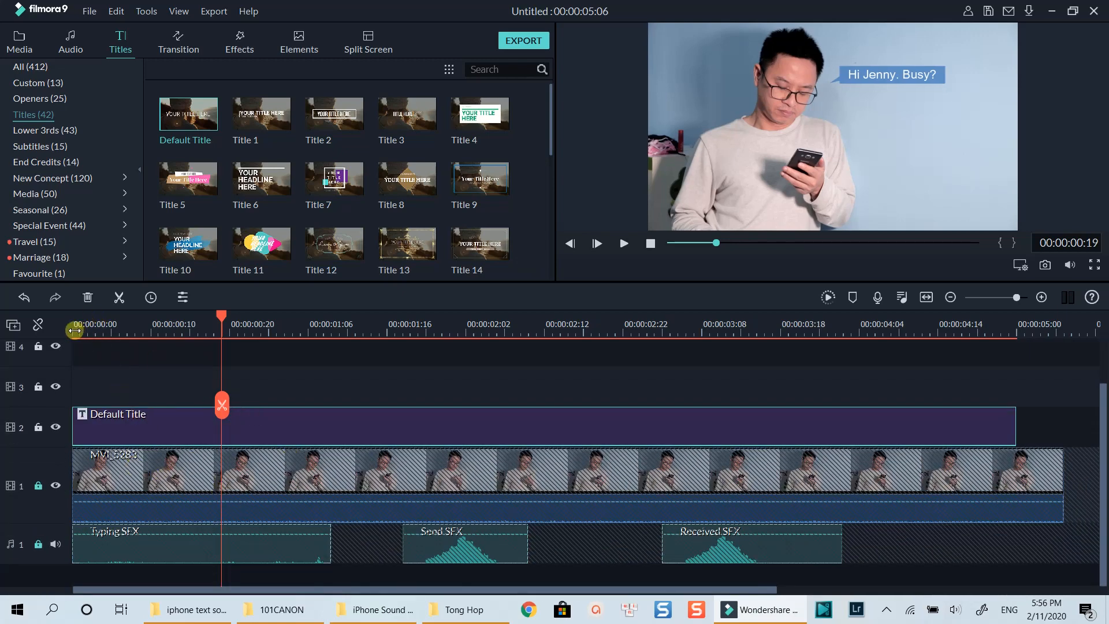
# Move the playhead near 1:16 and trim the Default Title's end to 00:00:01:19
pyautogui.click(623, 243)
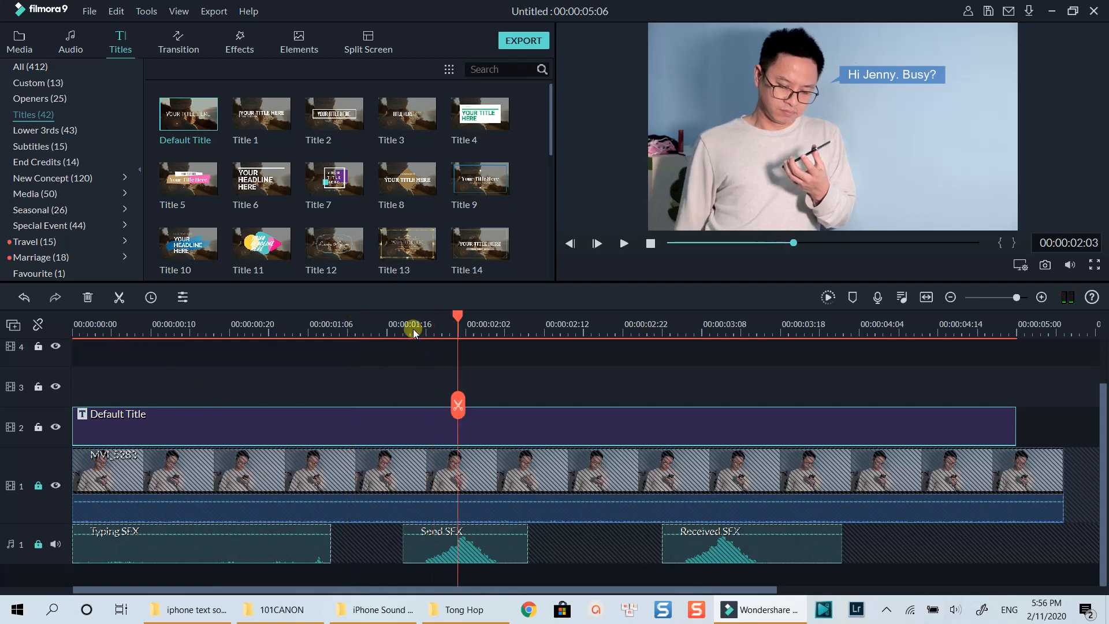
pyautogui.moveTo(458, 323); pyautogui.dragTo(403, 323)
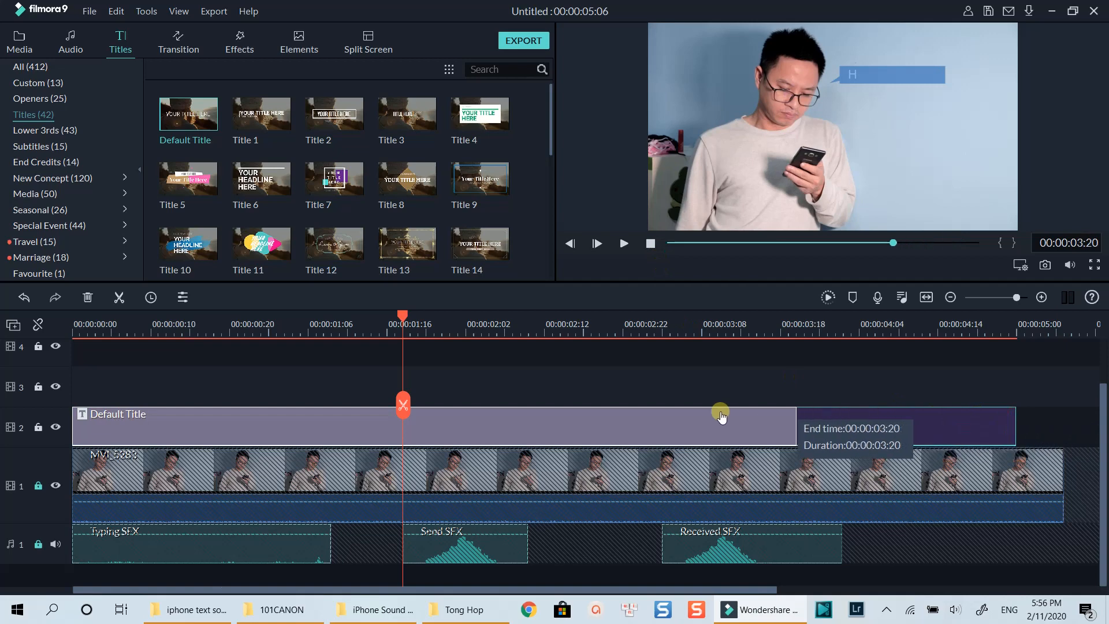
pyautogui.moveTo(720, 426); pyautogui.dragTo(402, 429)
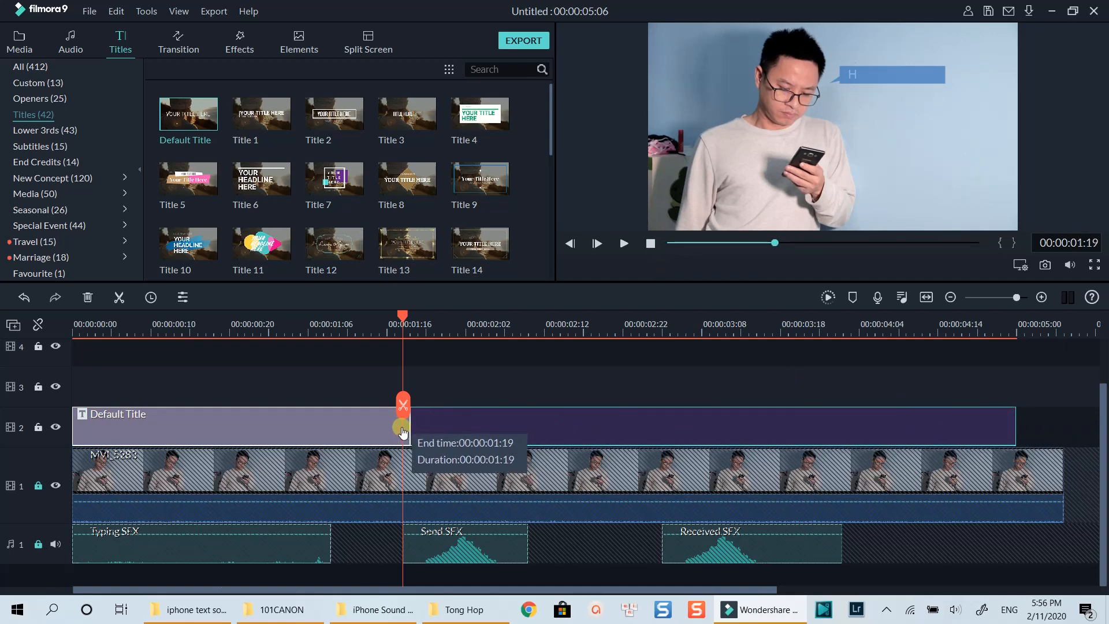
# Place a title copy at the Received sound effect, preview it, and open it for editing
pyautogui.click(624, 243)
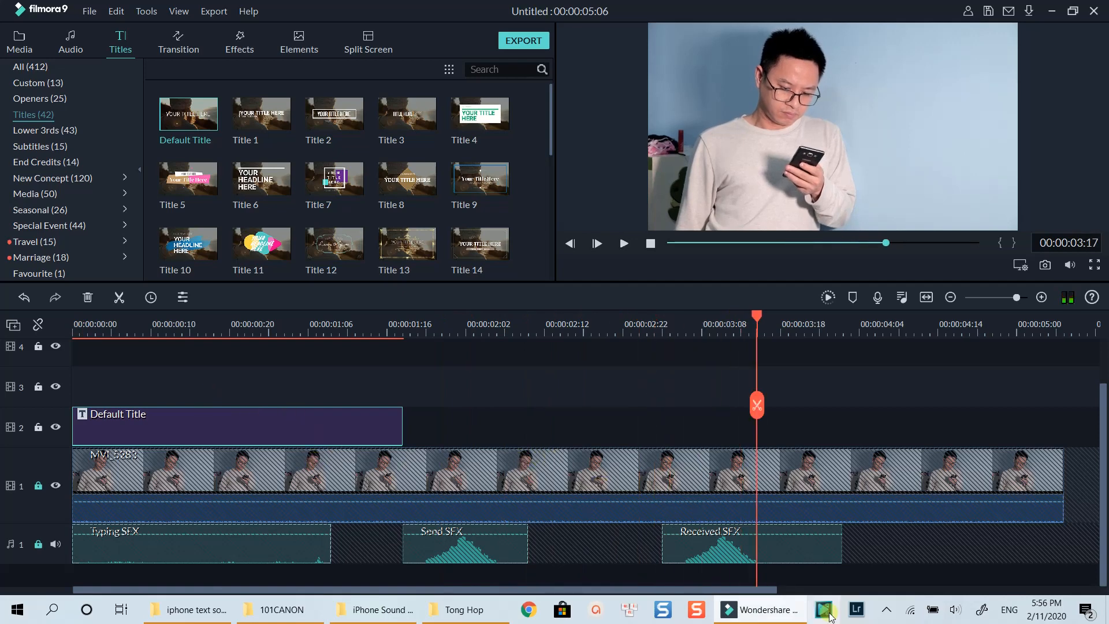
pyautogui.moveTo(756, 328); pyautogui.dragTo(662, 327)
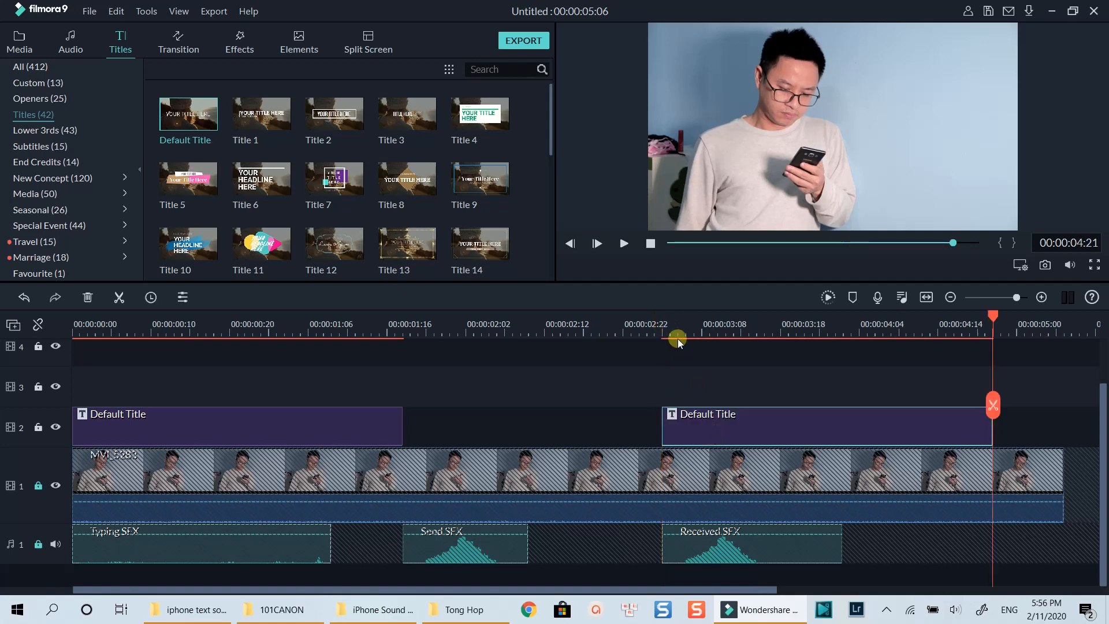
pyautogui.click(623, 244)
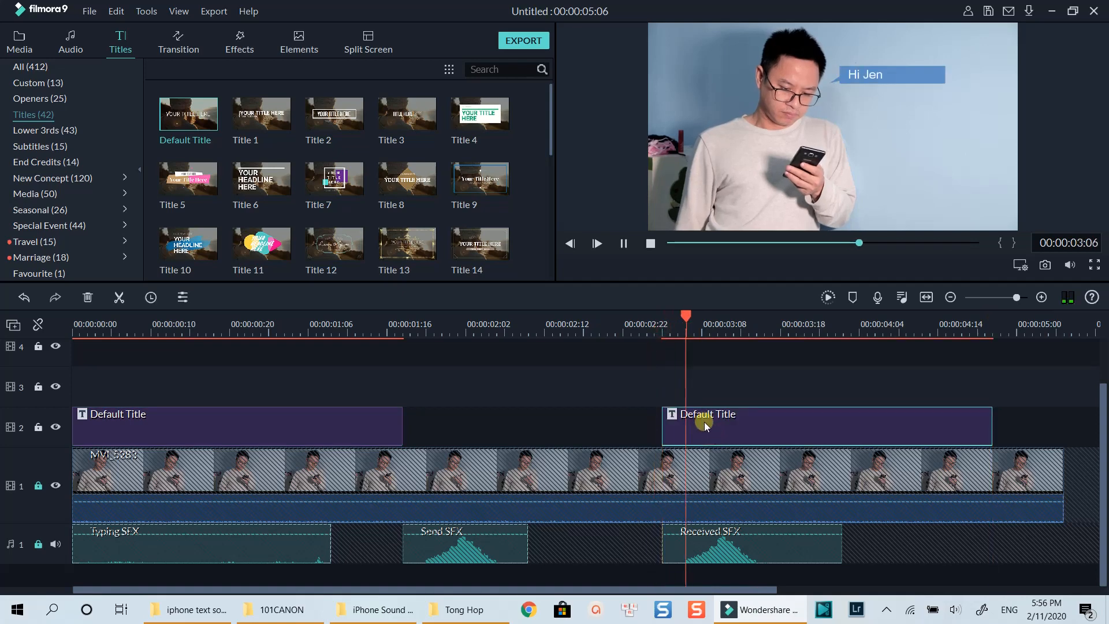
pyautogui.doubleClick(704, 425)
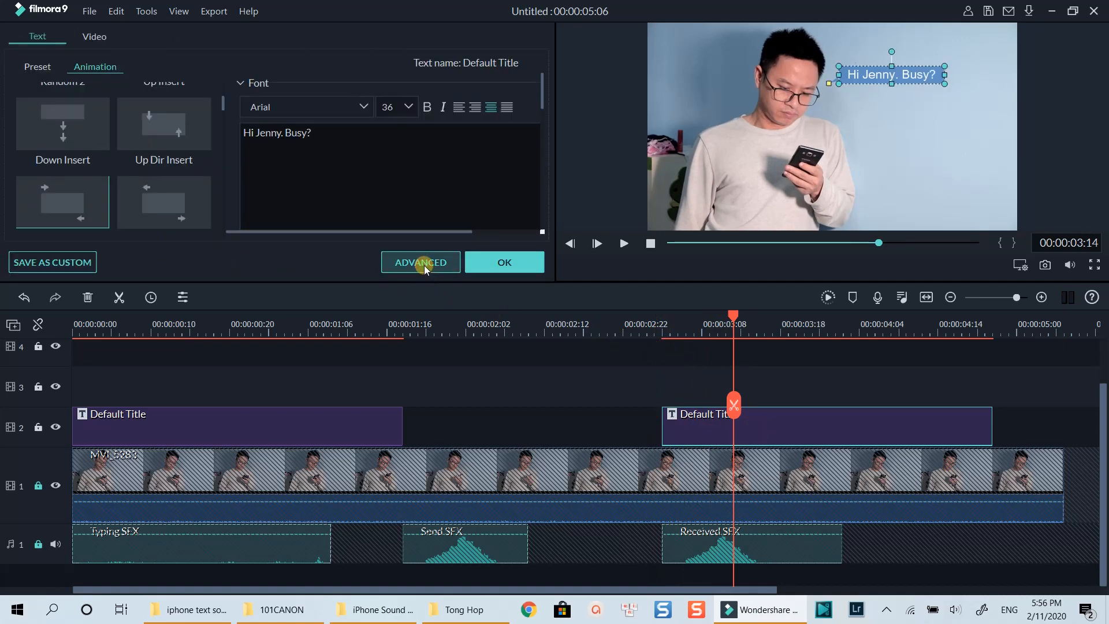
# In Advanced text edit, insert Girl.jpg and shrink it to a thumbnail at top right
pyautogui.click(420, 263)
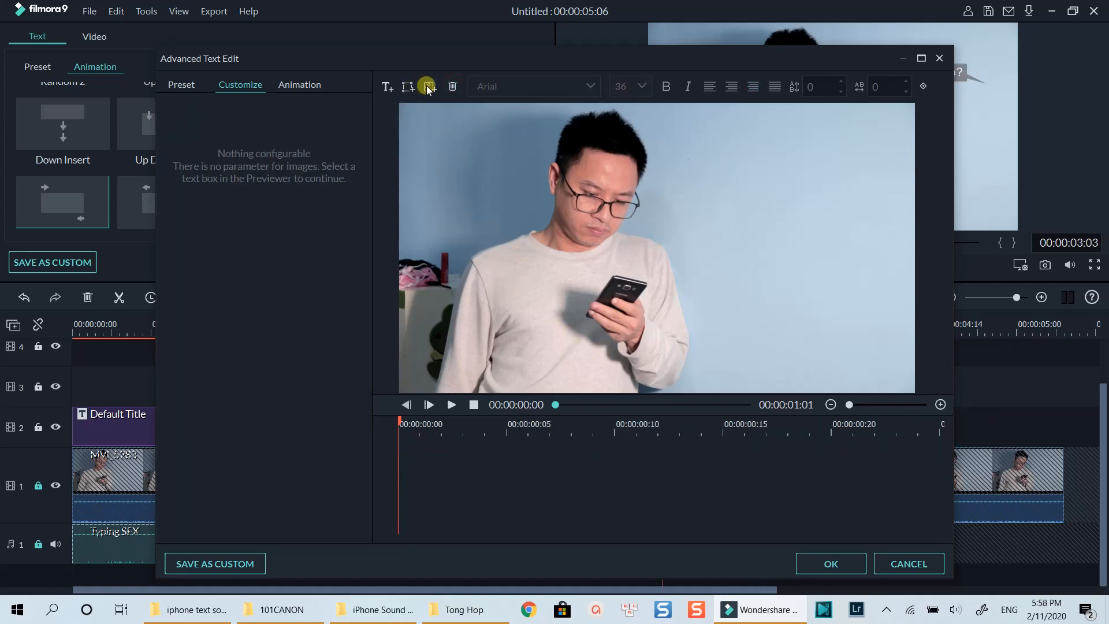
pyautogui.click(426, 86)
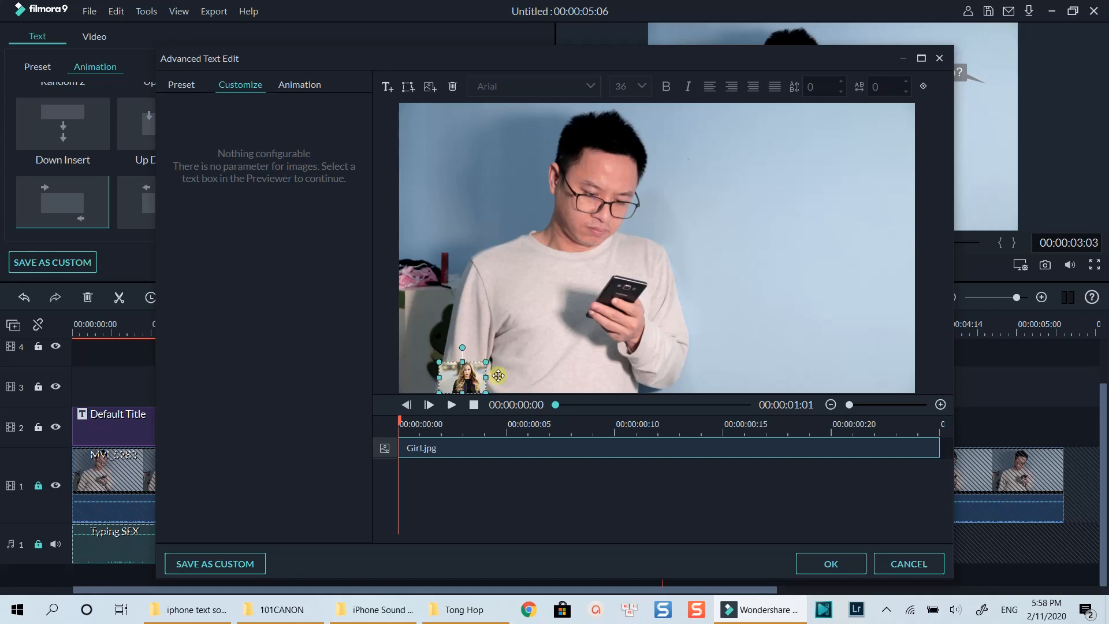
pyautogui.moveTo(462, 375); pyautogui.dragTo(858, 163)
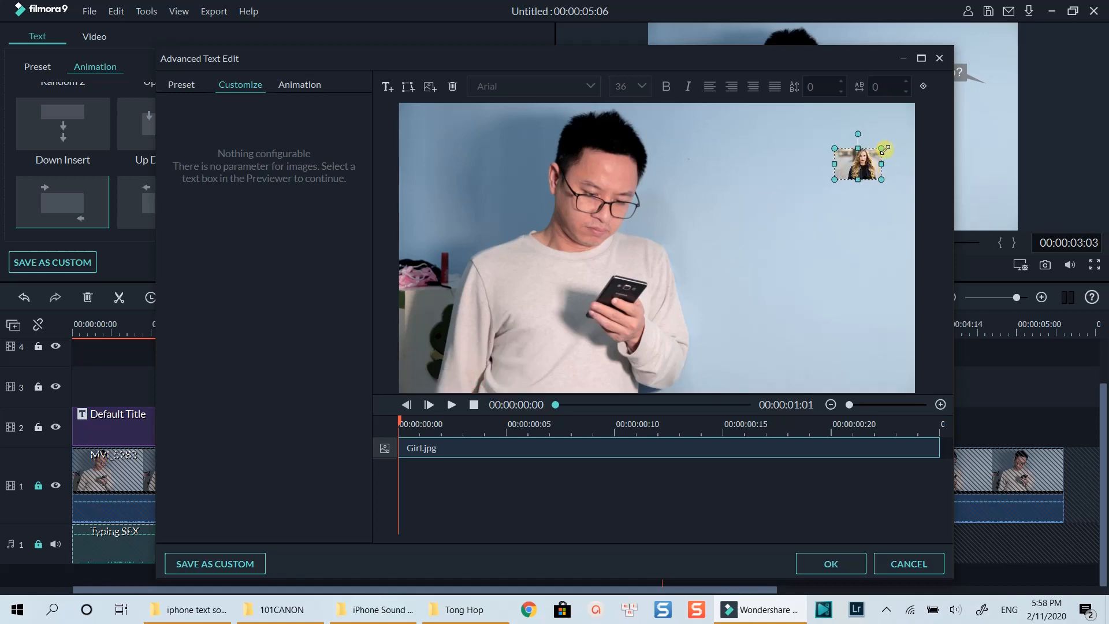
pyautogui.moveTo(883, 148); pyautogui.dragTo(871, 162)
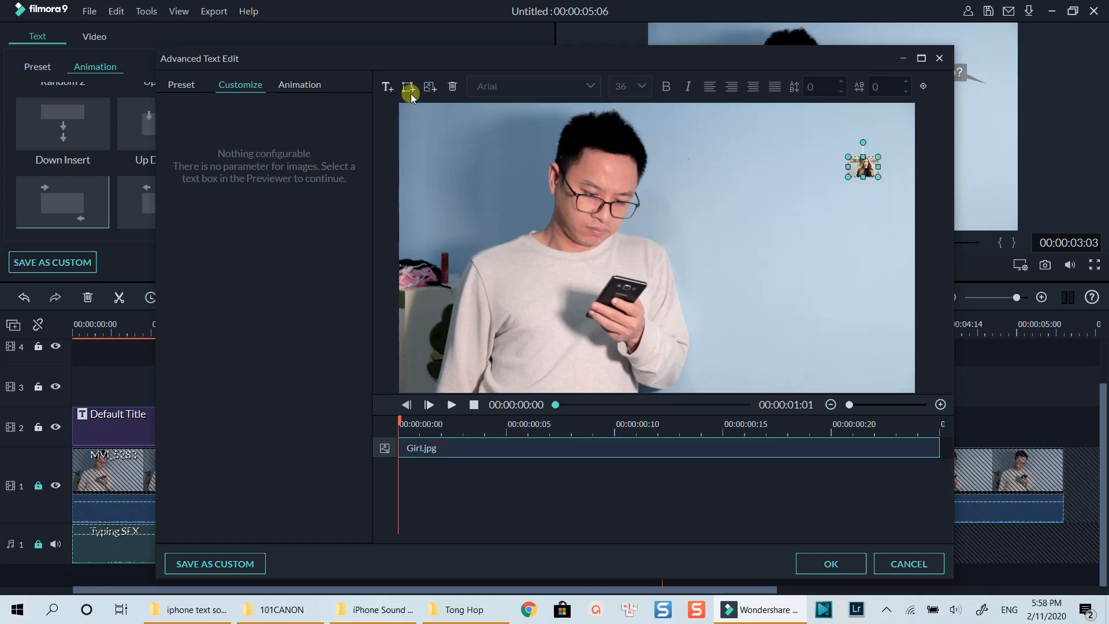
# Add a new text box beside the photo and type 'Nope. What's up' into it
pyautogui.click(409, 86)
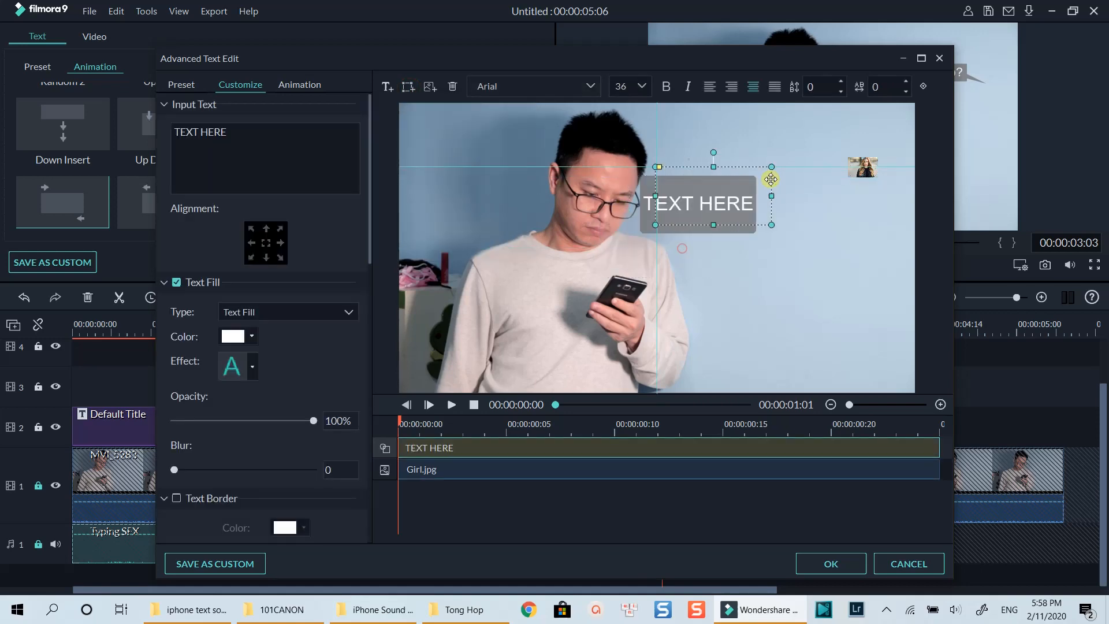
pyautogui.moveTo(698, 202); pyautogui.dragTo(774, 166)
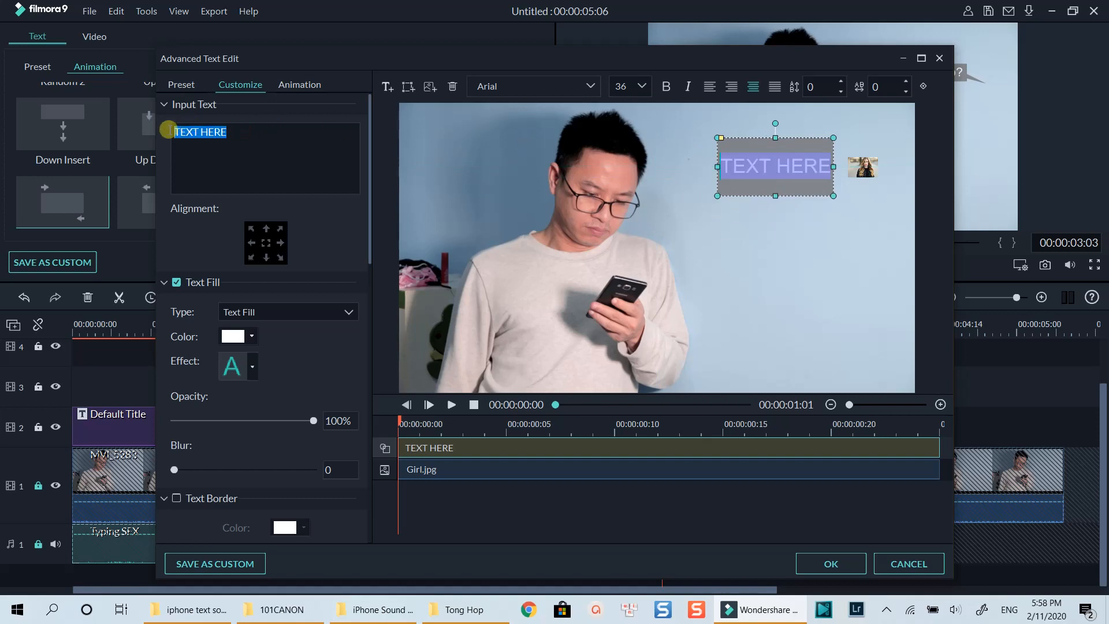
pyautogui.write('No')
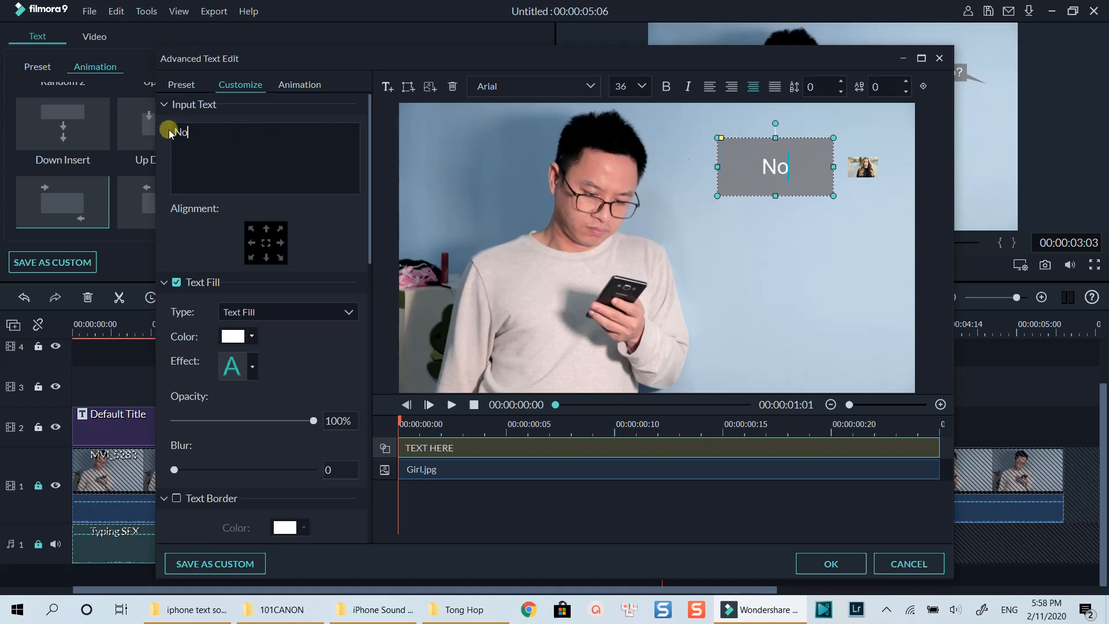
pyautogui.write('pe. W')
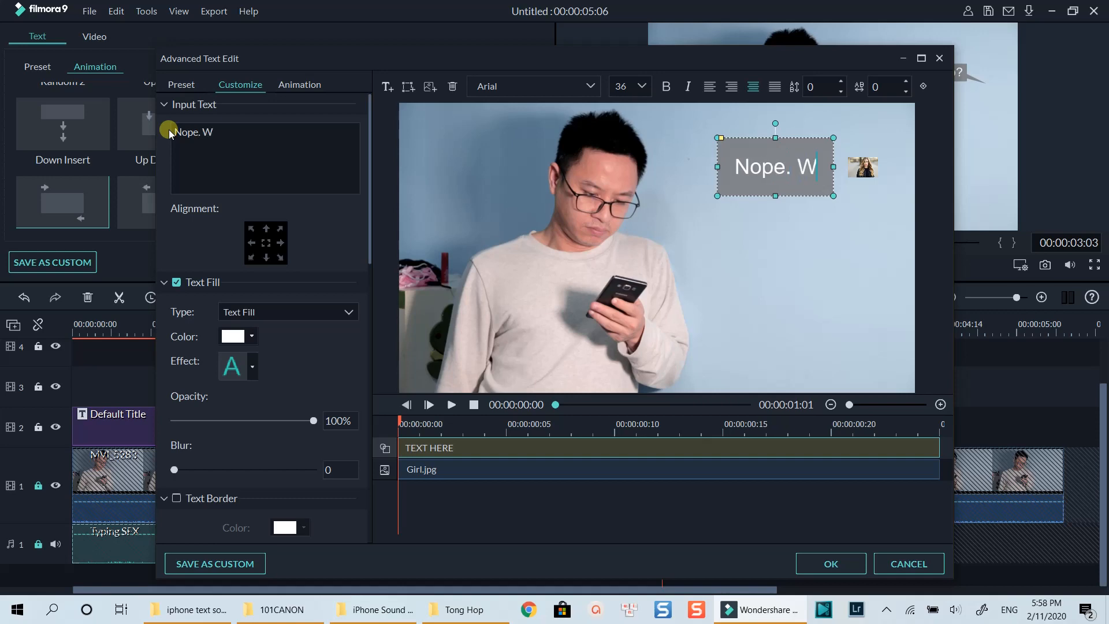
pyautogui.write("hat's up")
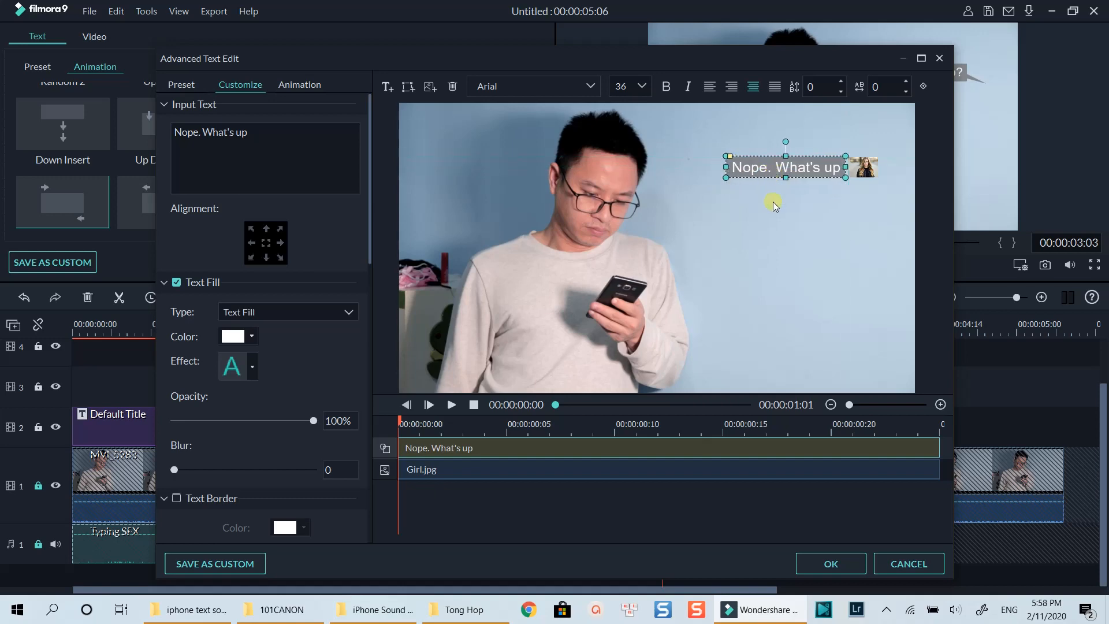
# Confirm the reply title edits with OK and play the video from the start
pyautogui.click(797, 240)
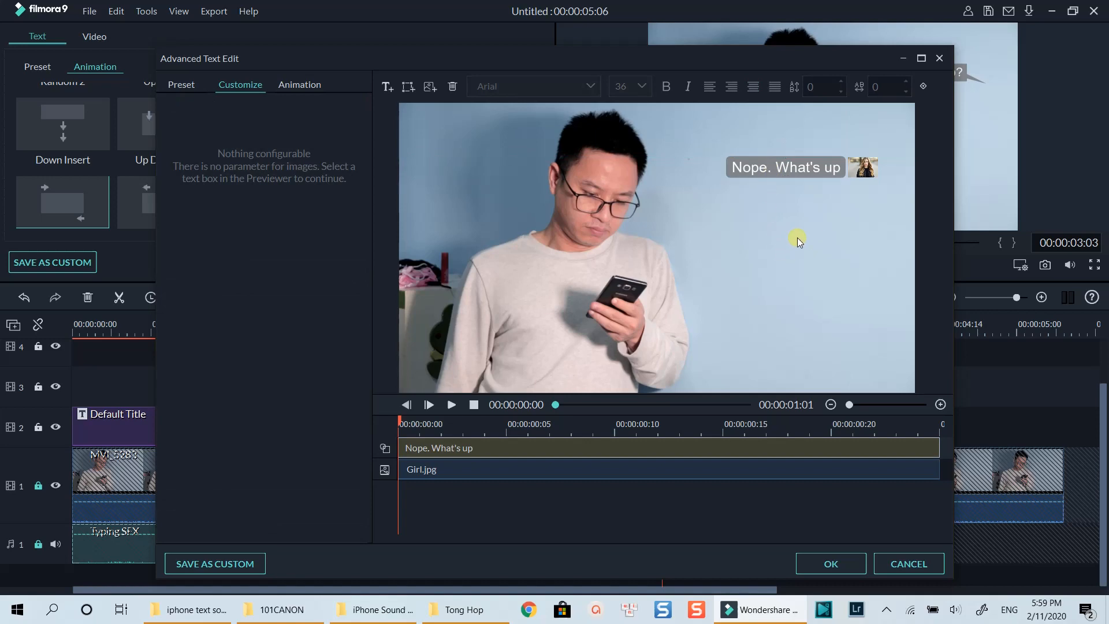
pyautogui.click(863, 167)
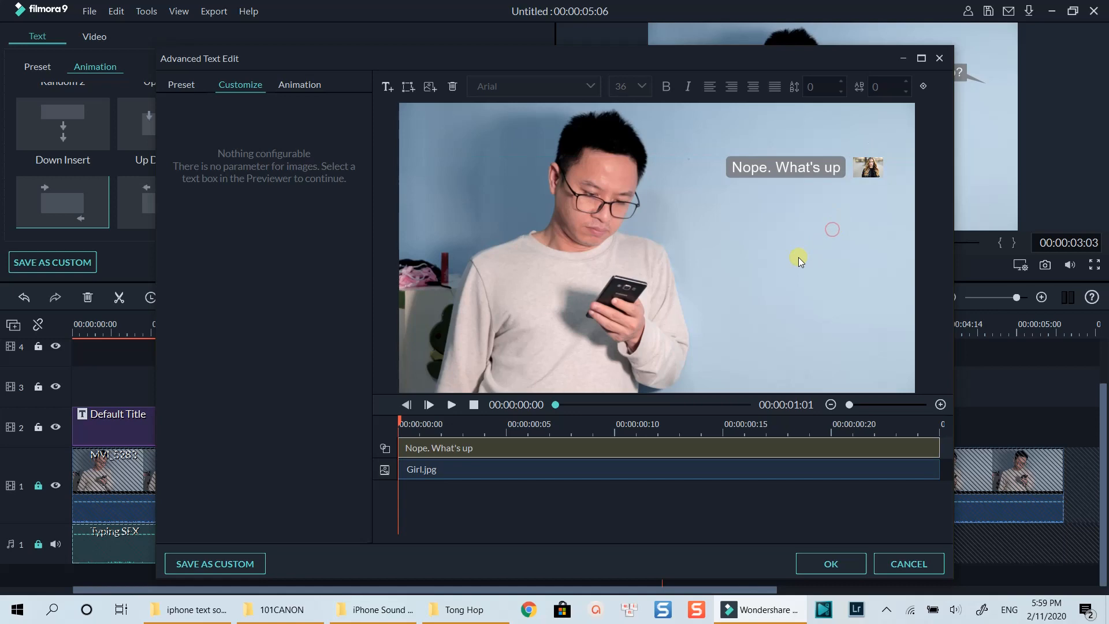
pyautogui.click(830, 563)
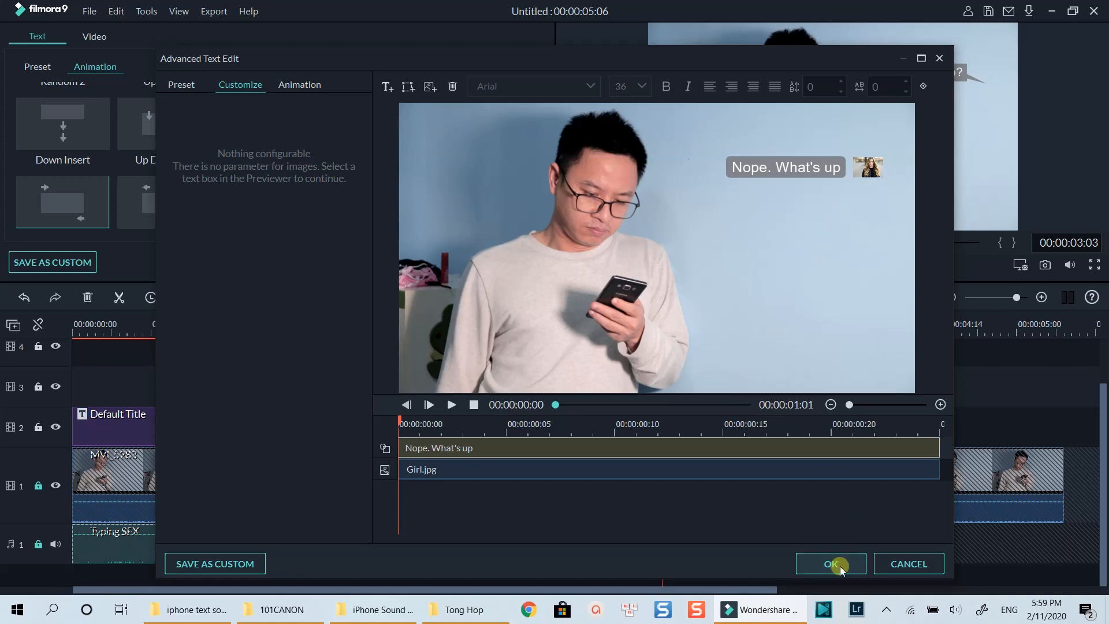
pyautogui.click(830, 563)
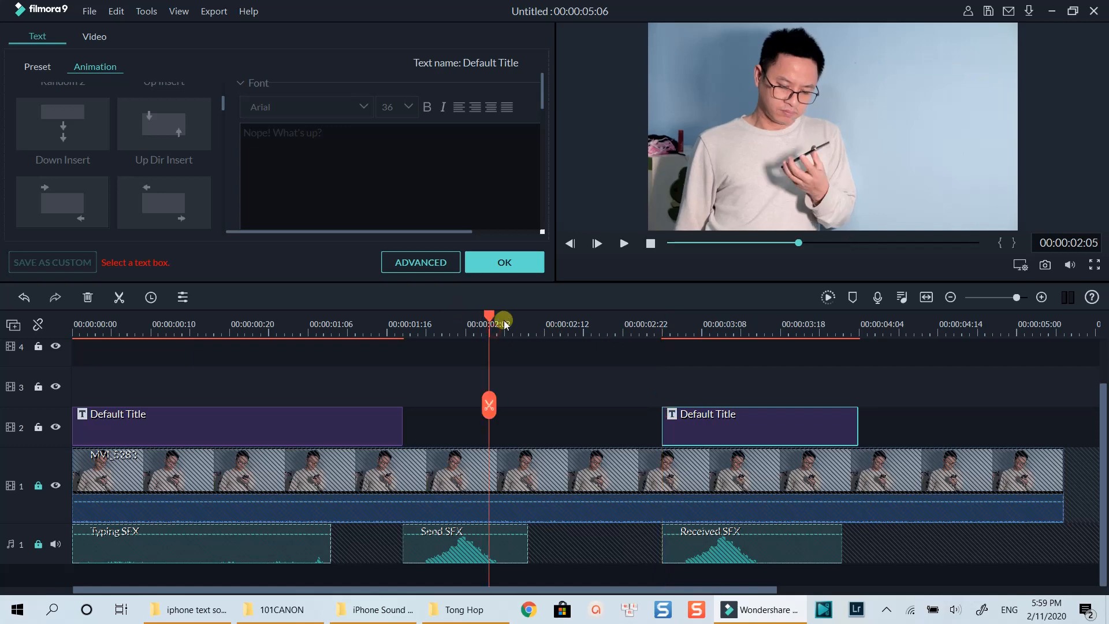
pyautogui.click(623, 243)
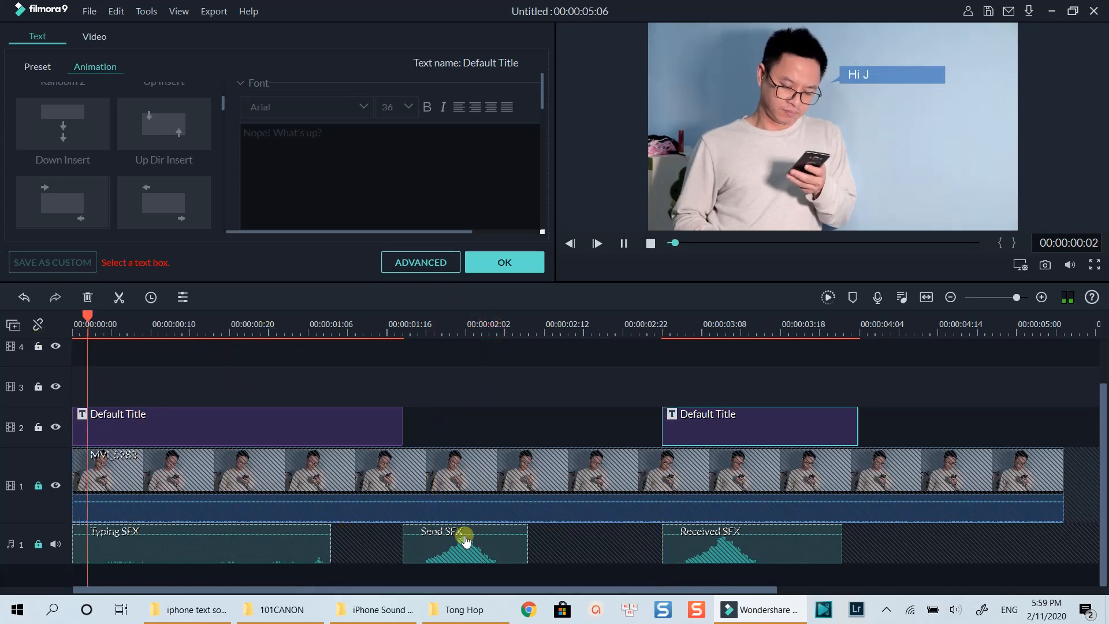